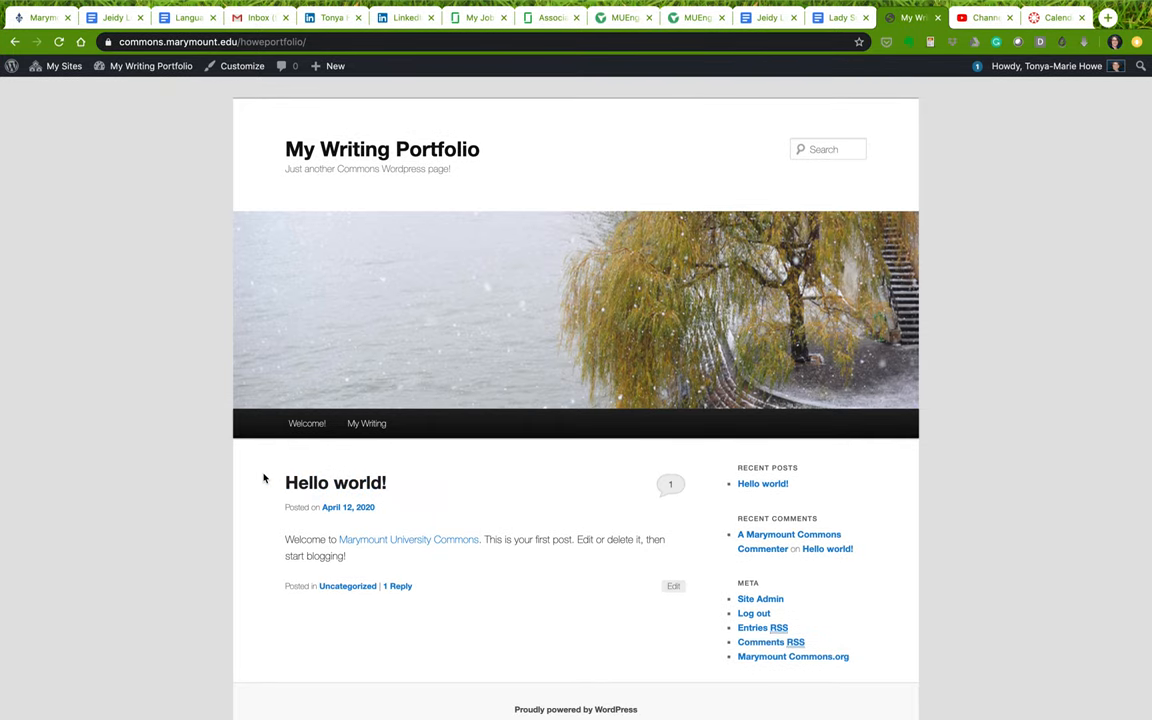
pyautogui.moveTo(203, 481)
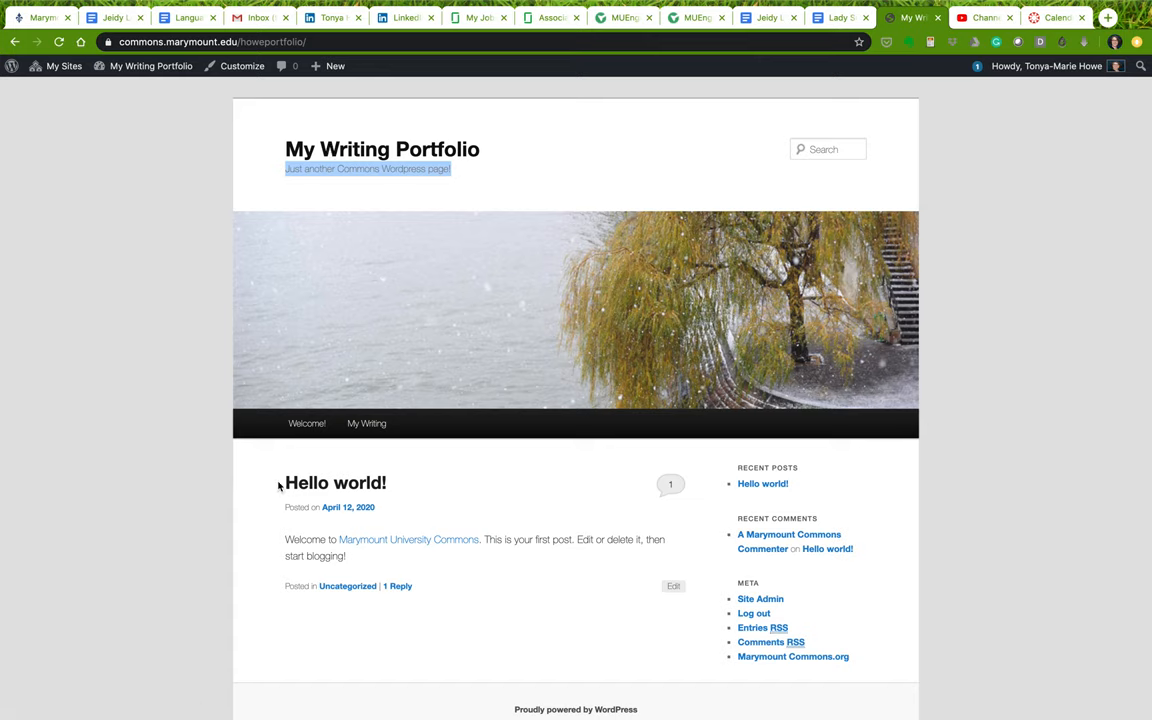
pyautogui.moveTo(307, 423)
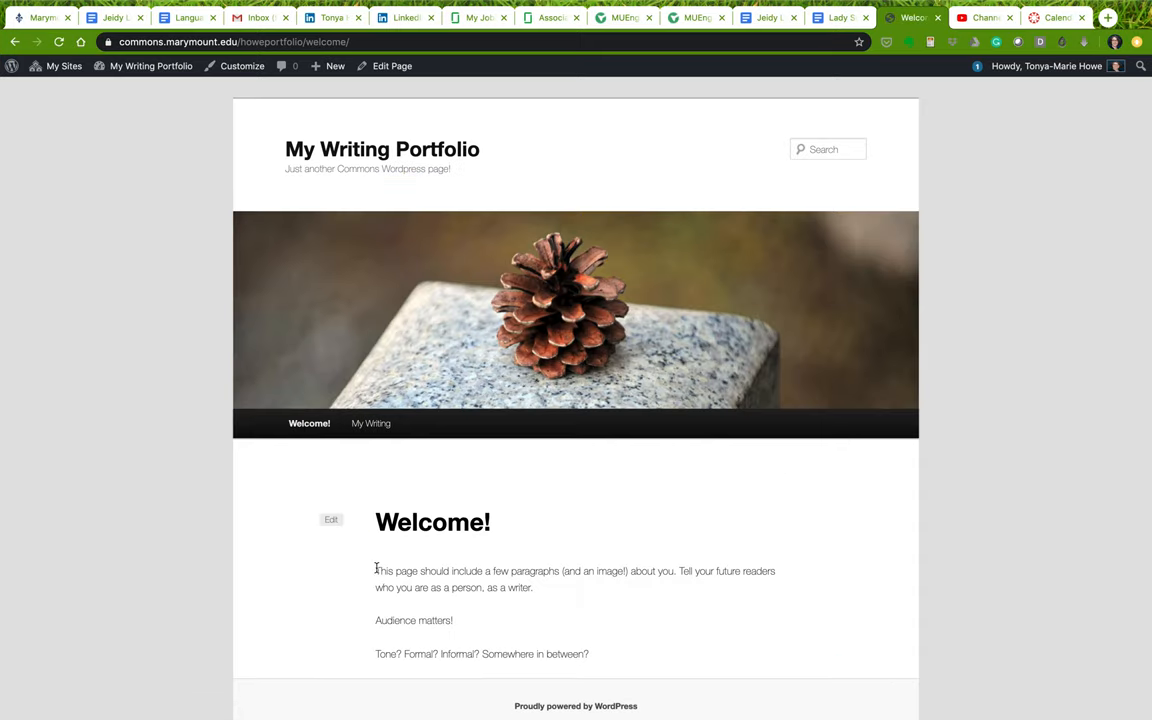
# Leave the Welcome! page for the portfolio site's admin Dashboard and reach the Settings menu
pyautogui.moveTo(375, 571); pyautogui.dragTo(589, 654)
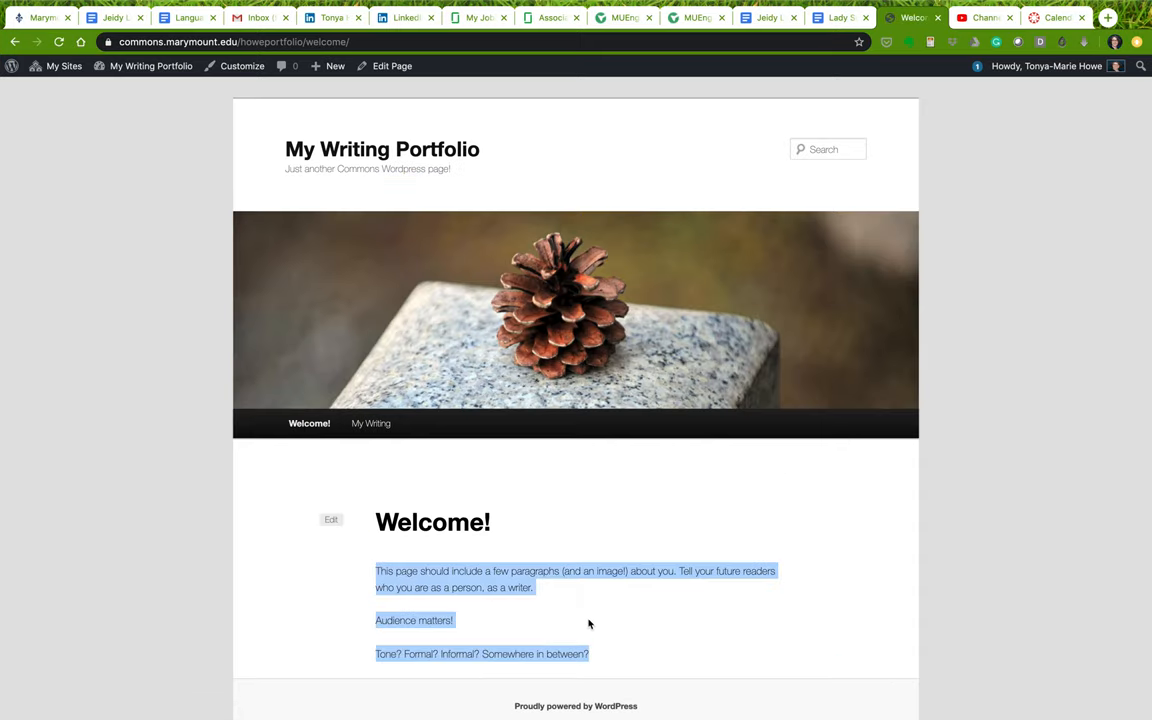
pyautogui.moveTo(635, 460)
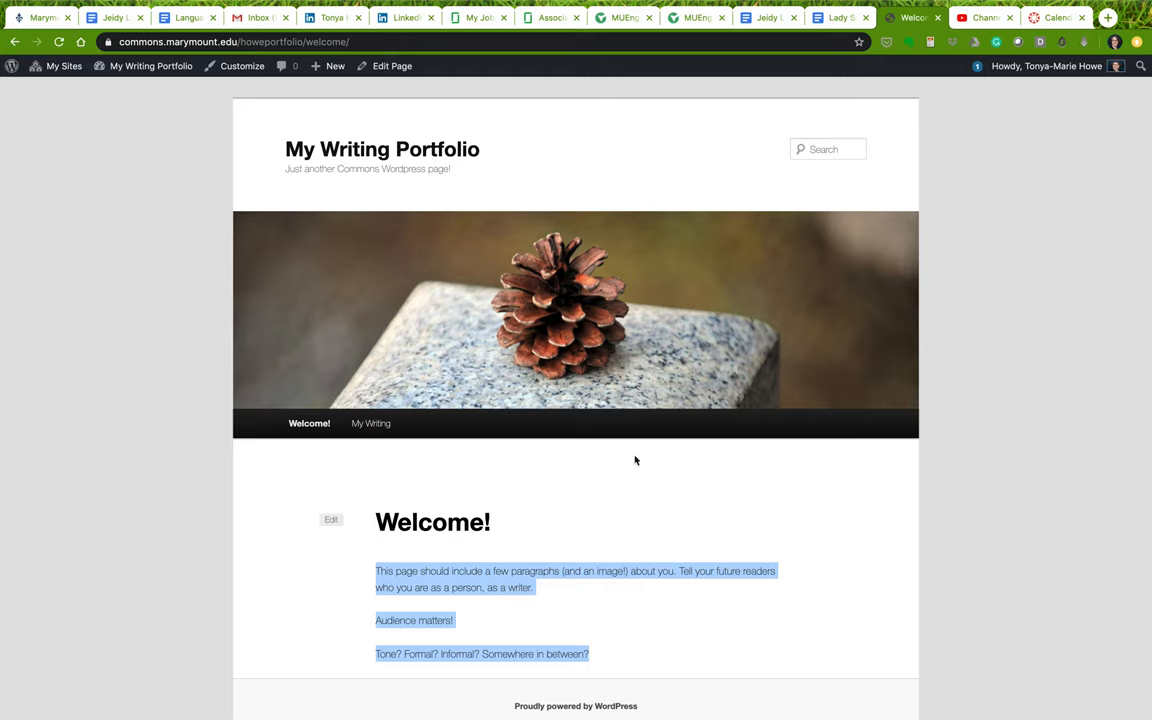
pyautogui.moveTo(468, 136)
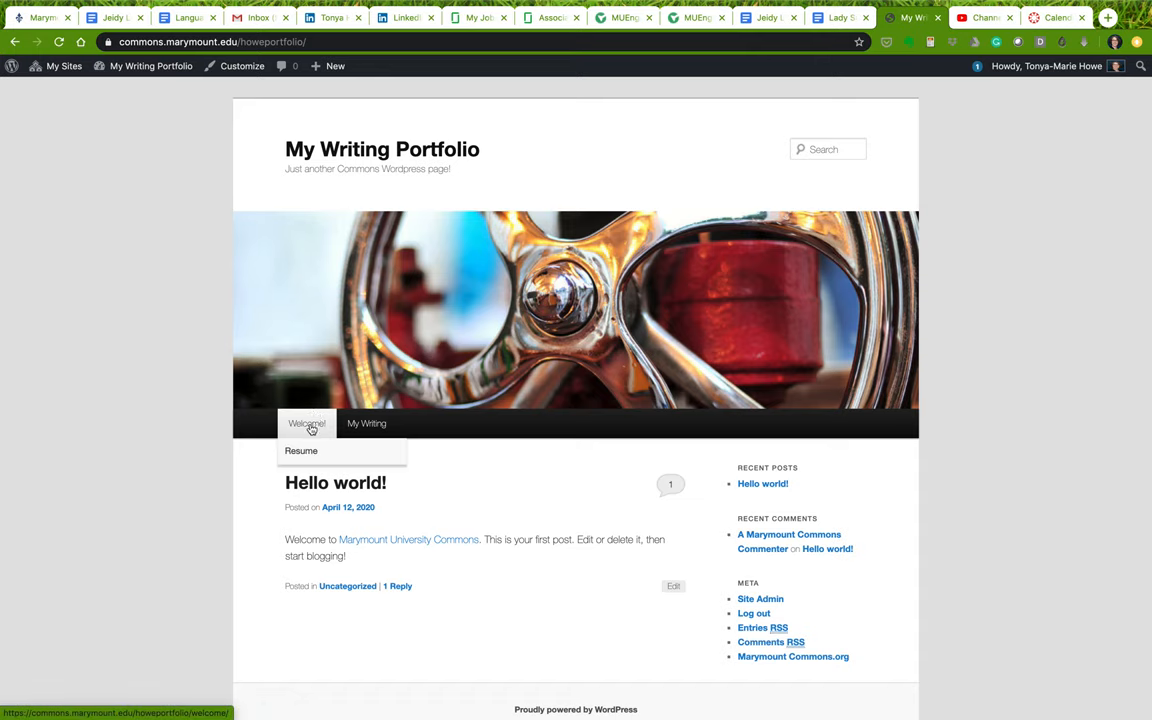
pyautogui.moveTo(174, 555)
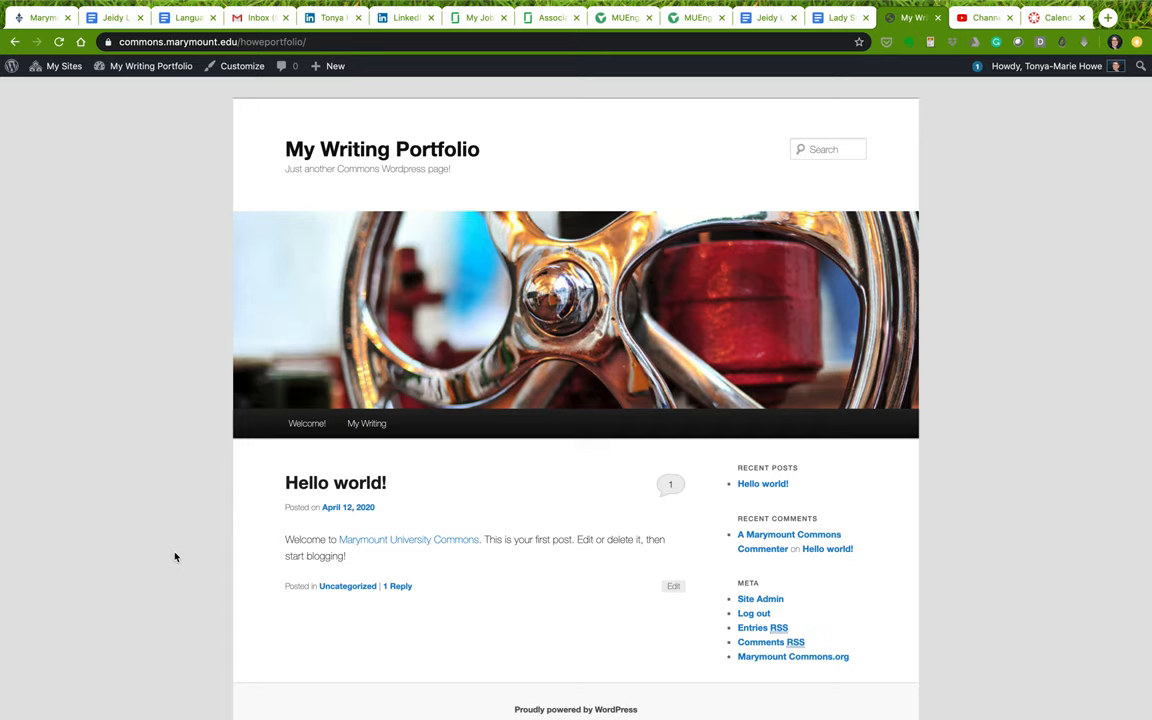
pyautogui.moveTo(762, 483)
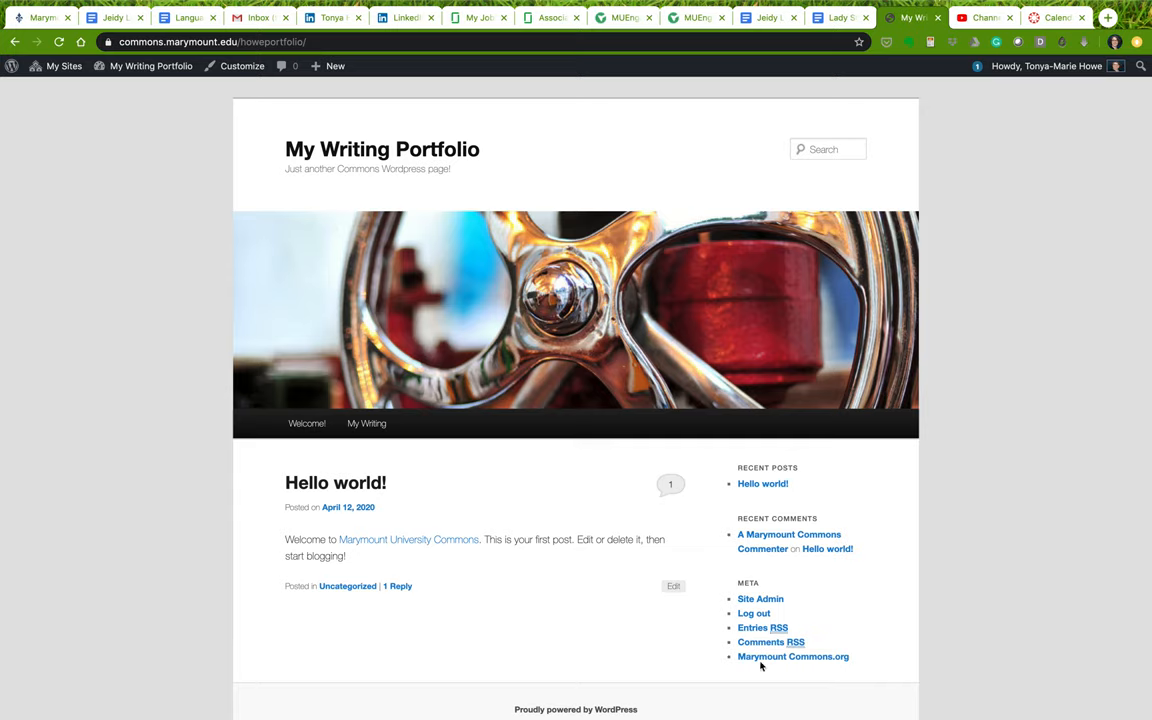
pyautogui.moveTo(787, 603)
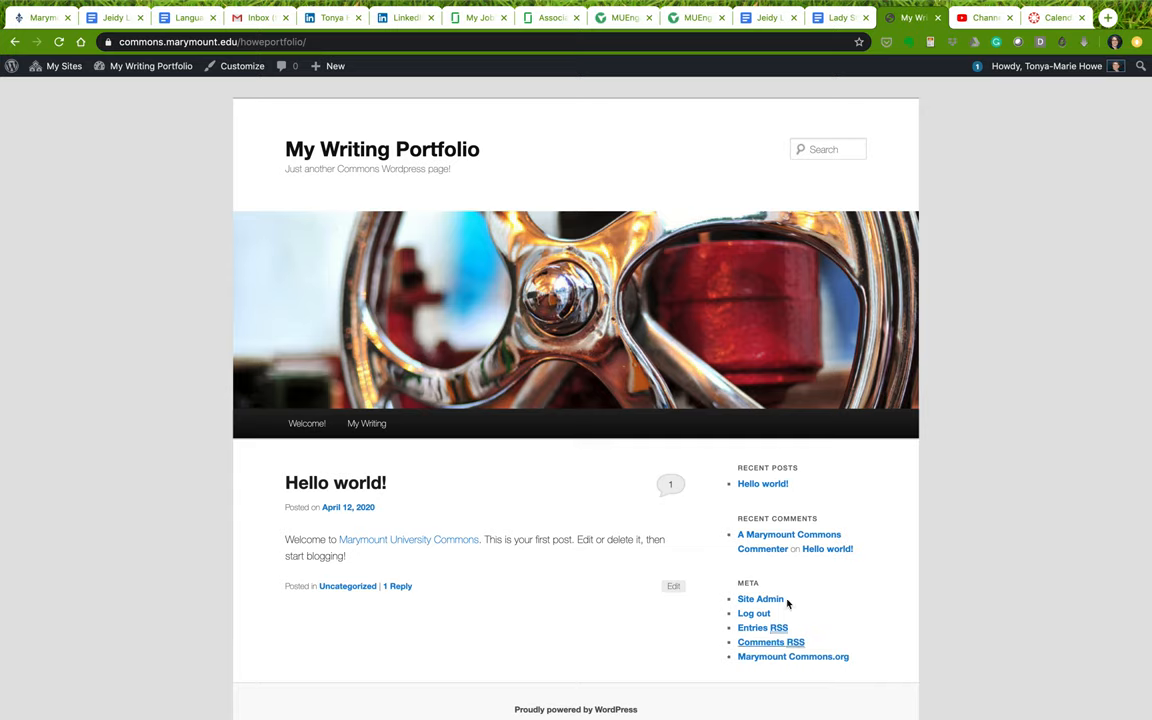
pyautogui.moveTo(543, 624)
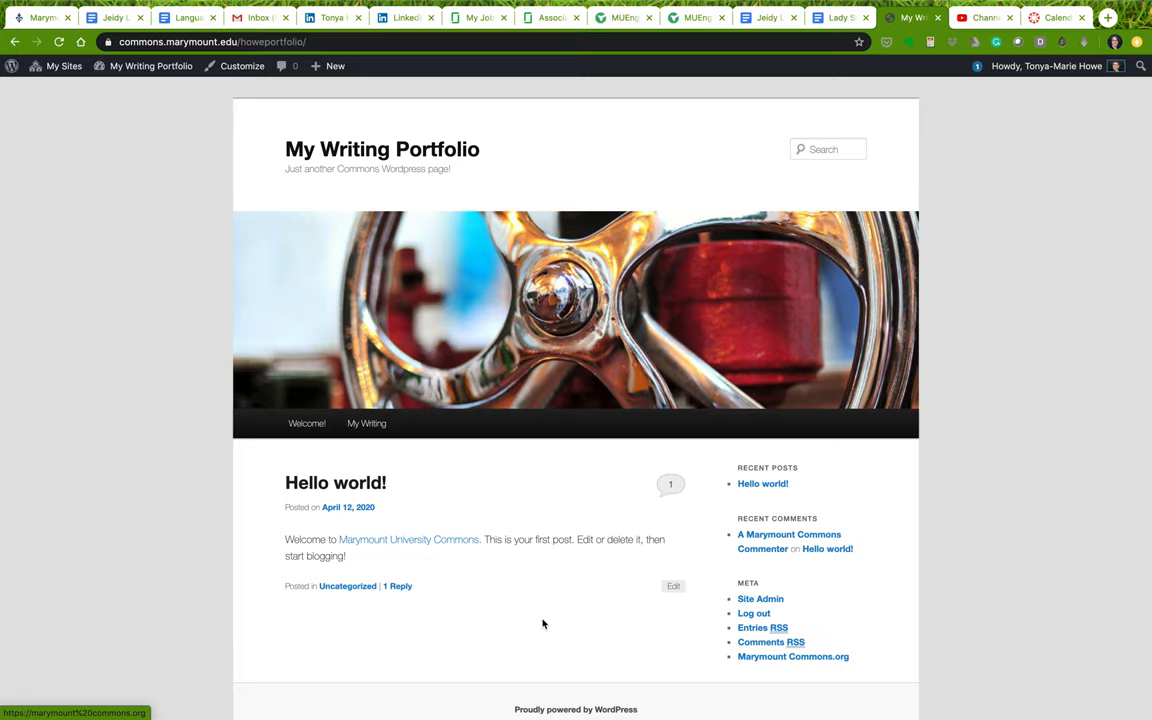
pyautogui.click(151, 66)
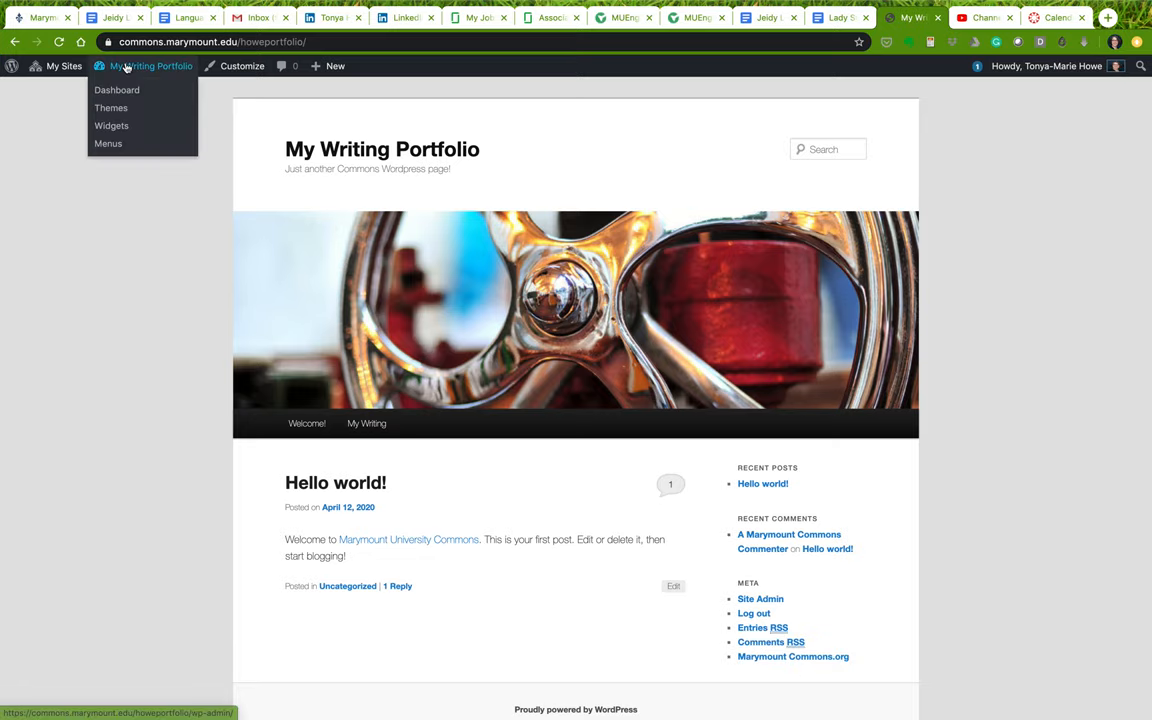
pyautogui.click(117, 90)
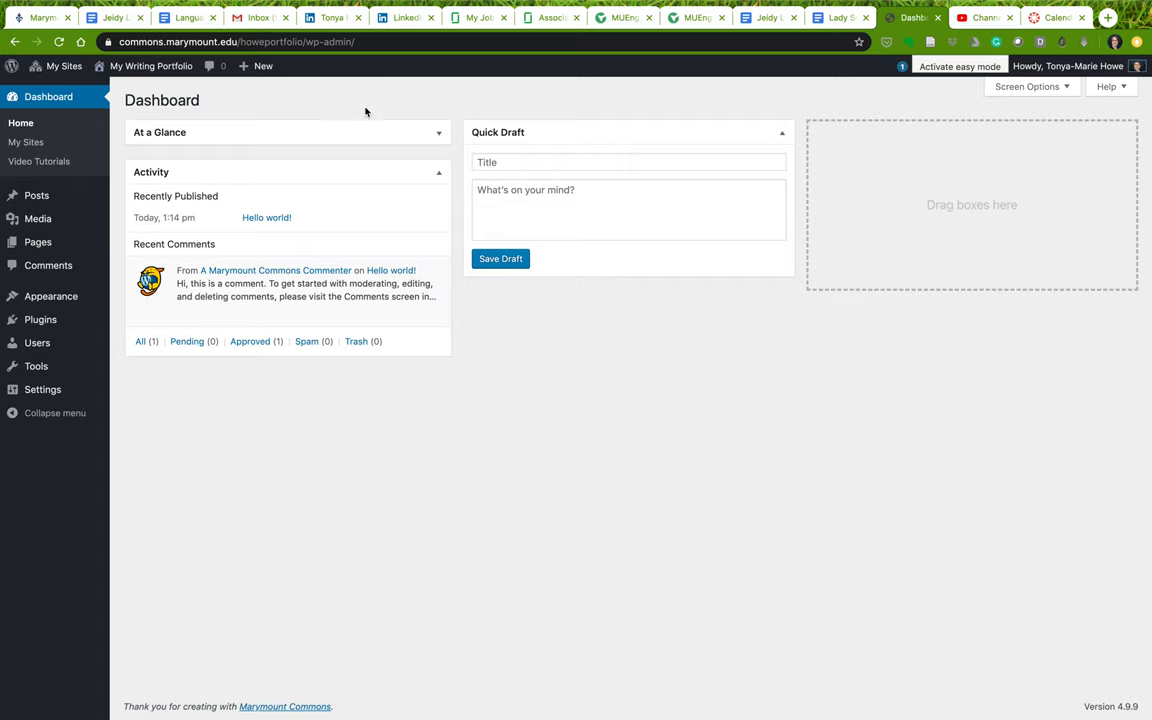
pyautogui.moveTo(365, 112)
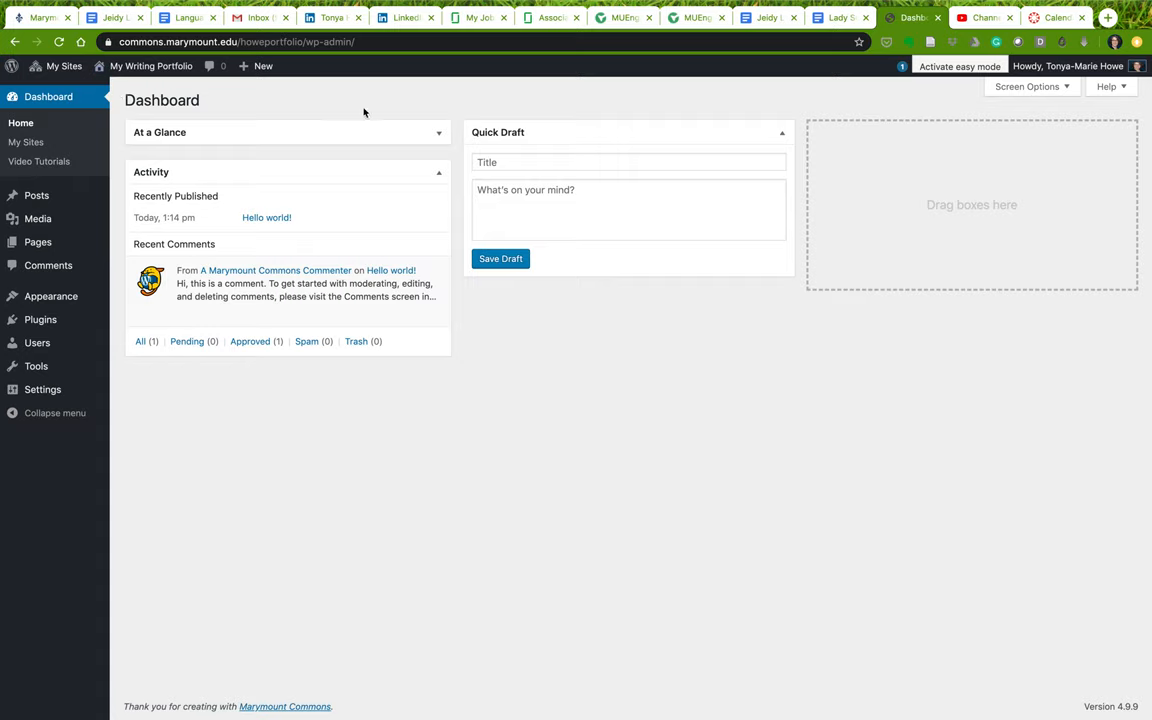
pyautogui.moveTo(66, 517)
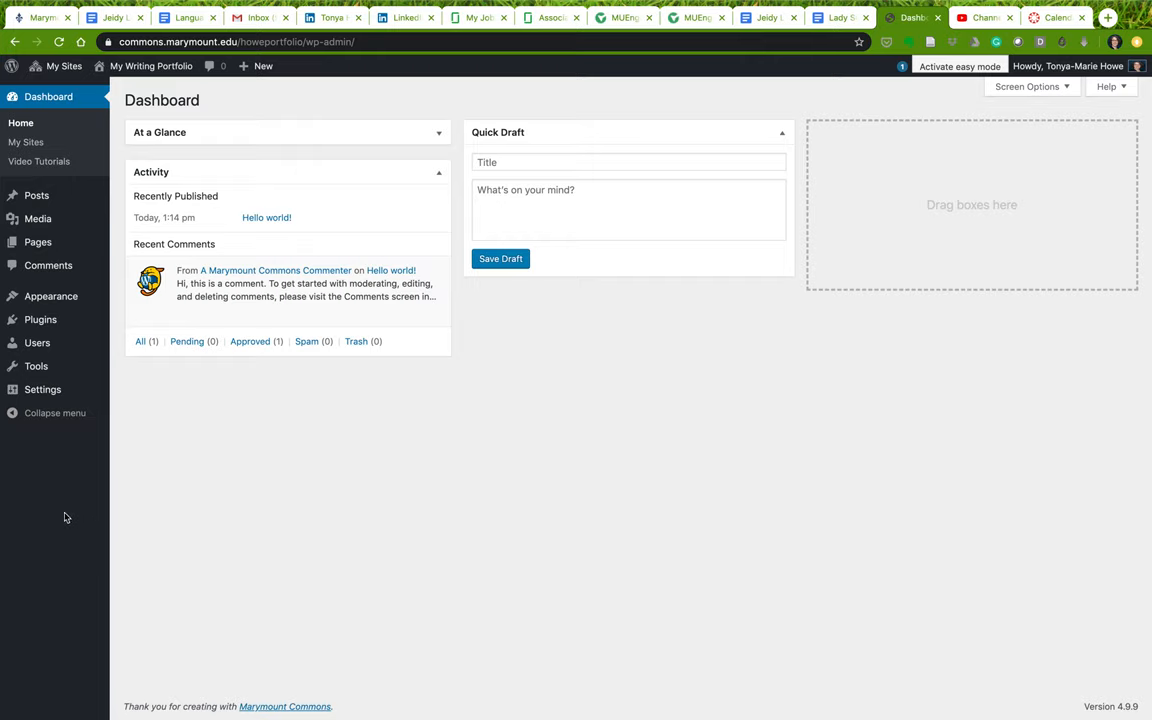
pyautogui.moveTo(44, 503)
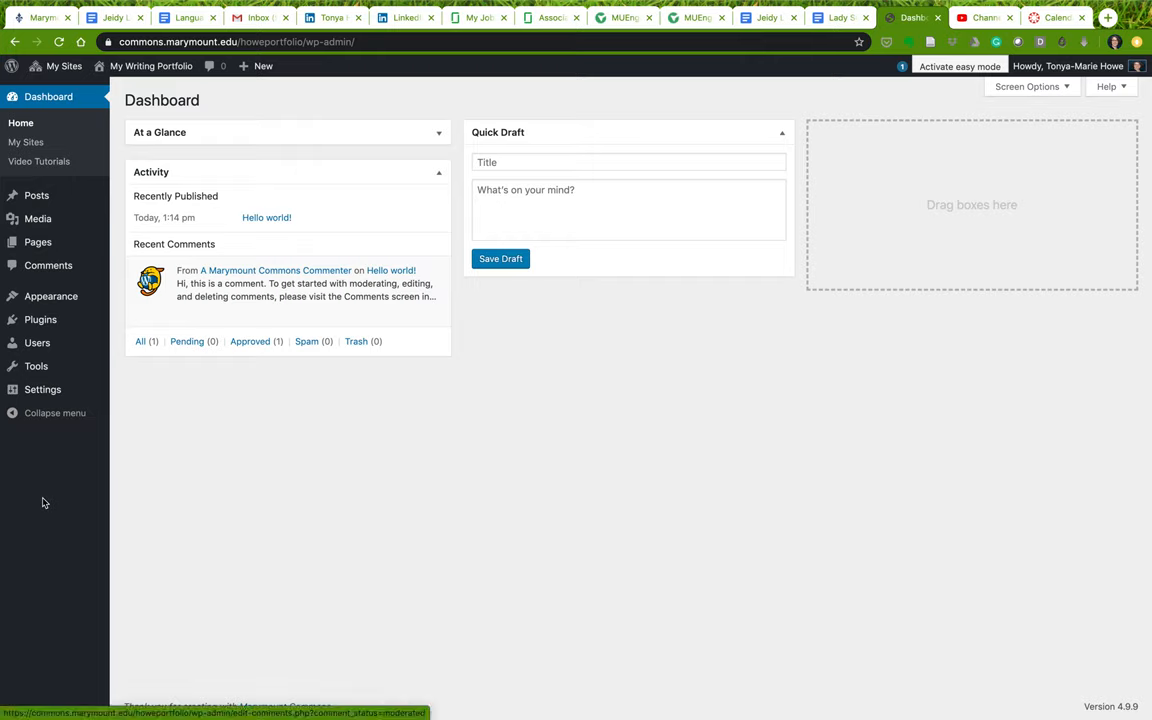
pyautogui.click(42, 389)
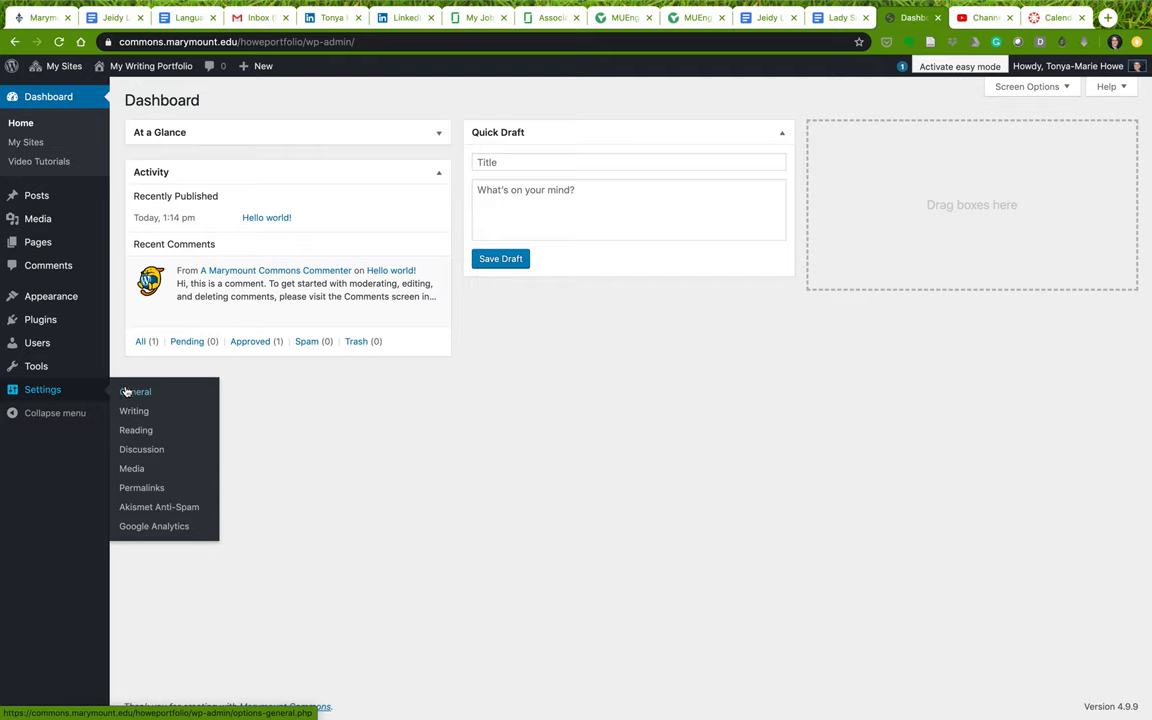
# Replace the tagline in General Settings with 'My life as a writer'
pyautogui.click(135, 391)
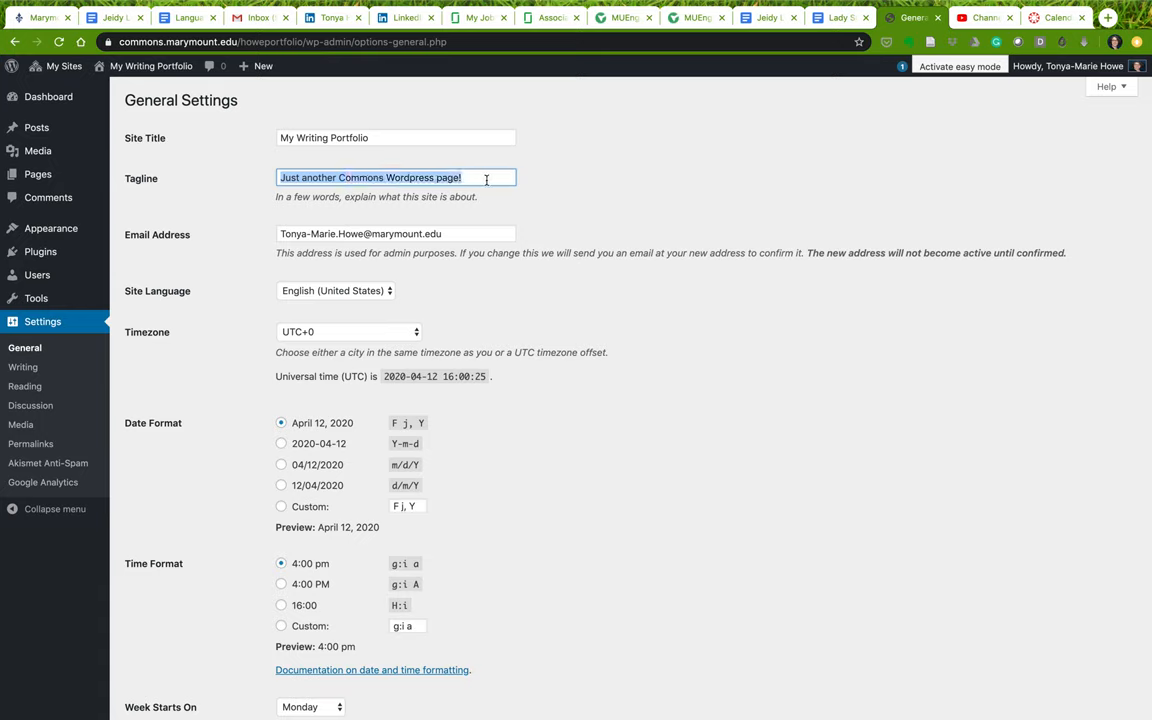
pyautogui.press('Delete')
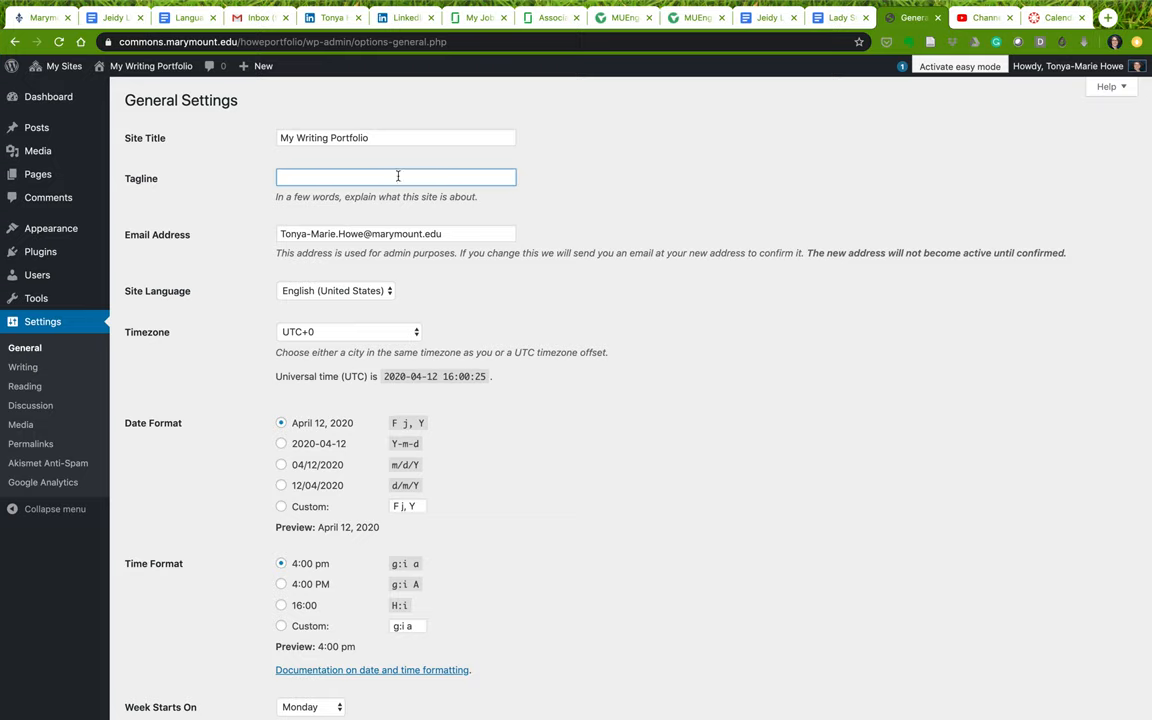
pyautogui.click(396, 177)
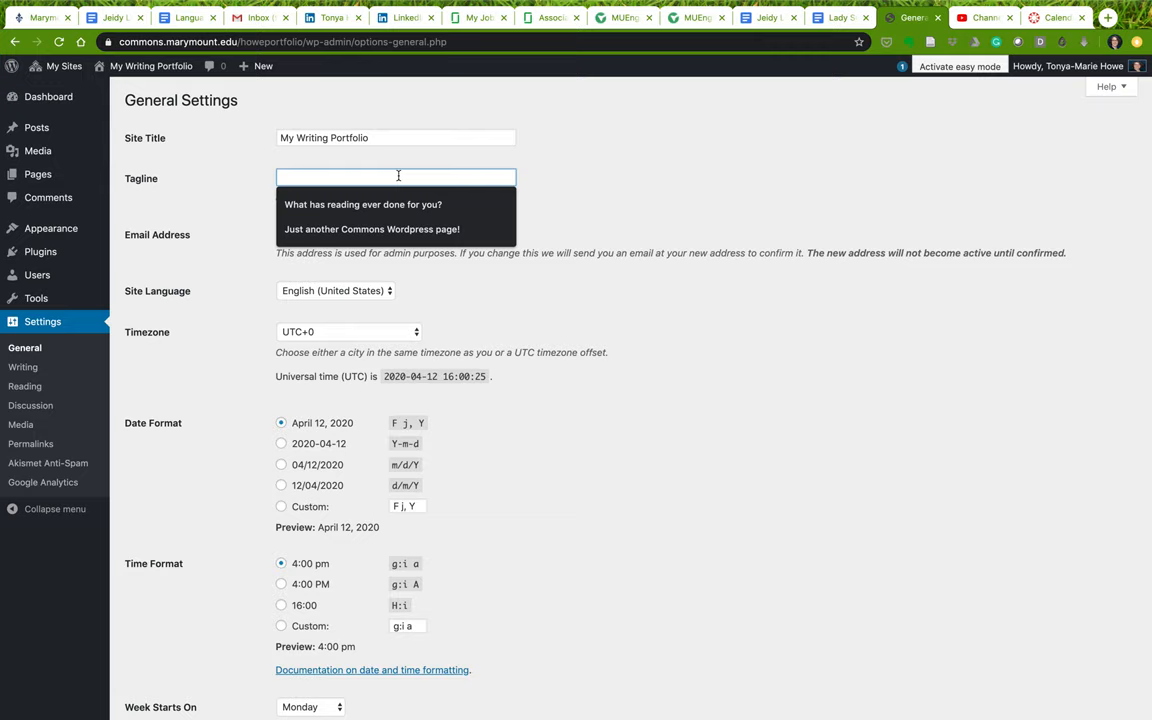
pyautogui.write('My life as a writer')
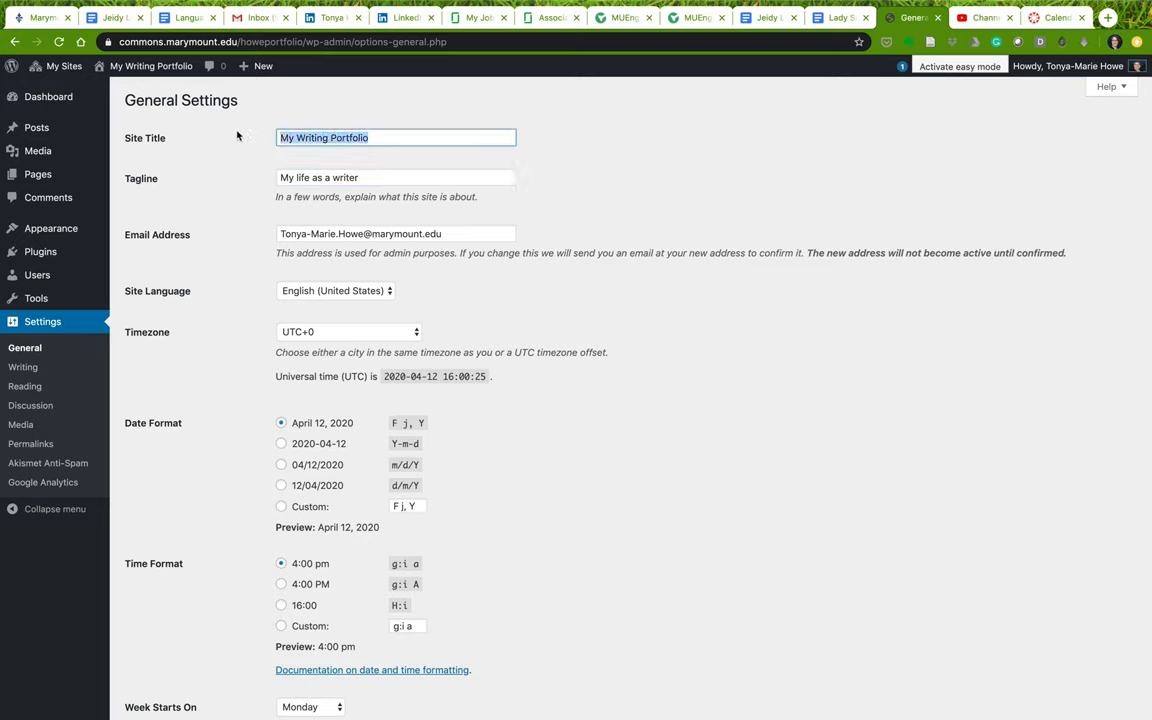
pyautogui.moveTo(215, 134)
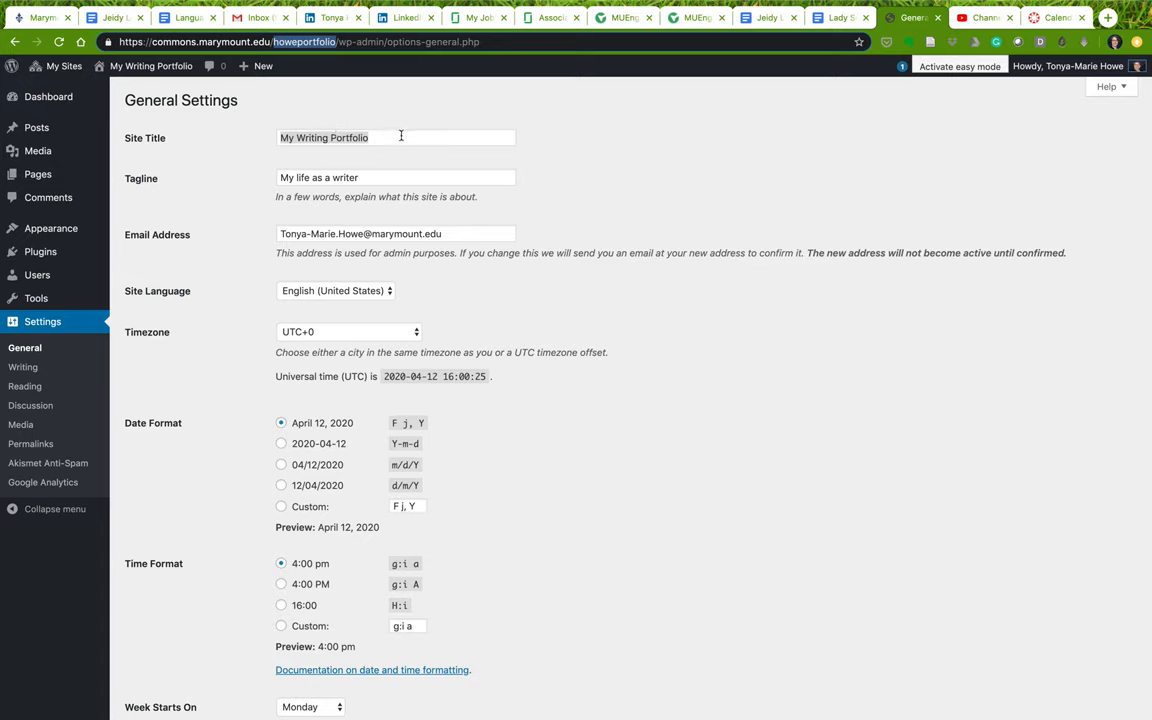
pyautogui.moveTo(378, 137)
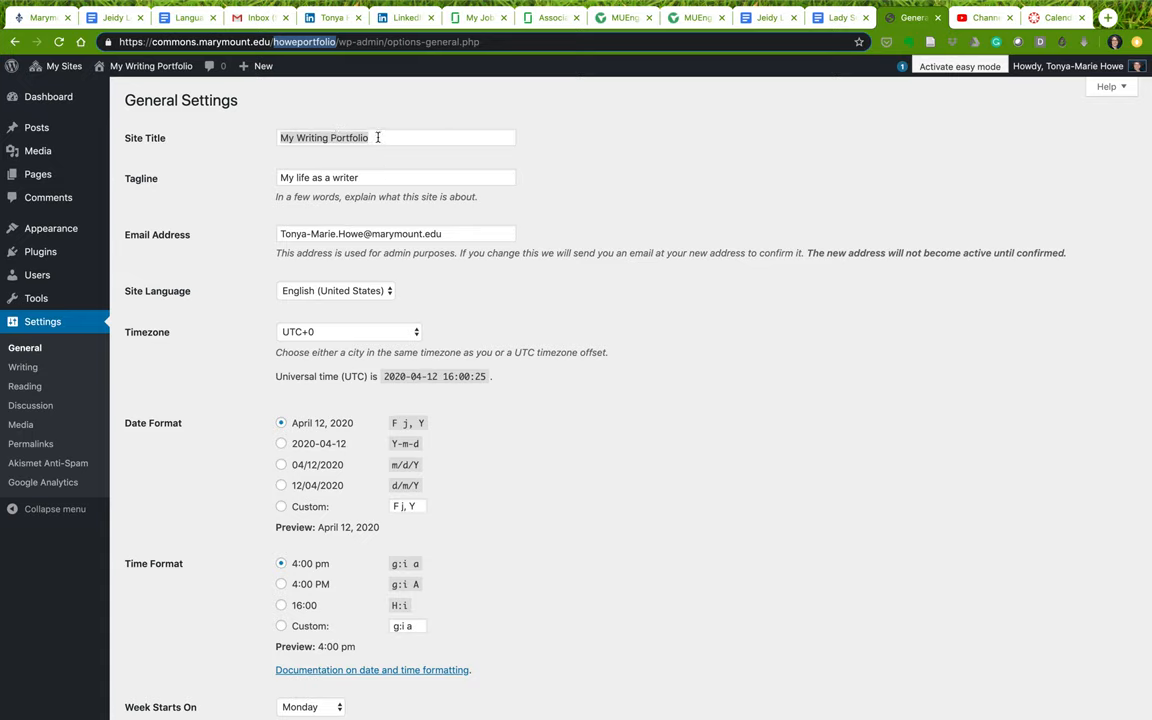
# Retitle the site 'Dr. Howe's Writing Portfolio', save General Settings, and view the site
pyautogui.write('Ton')
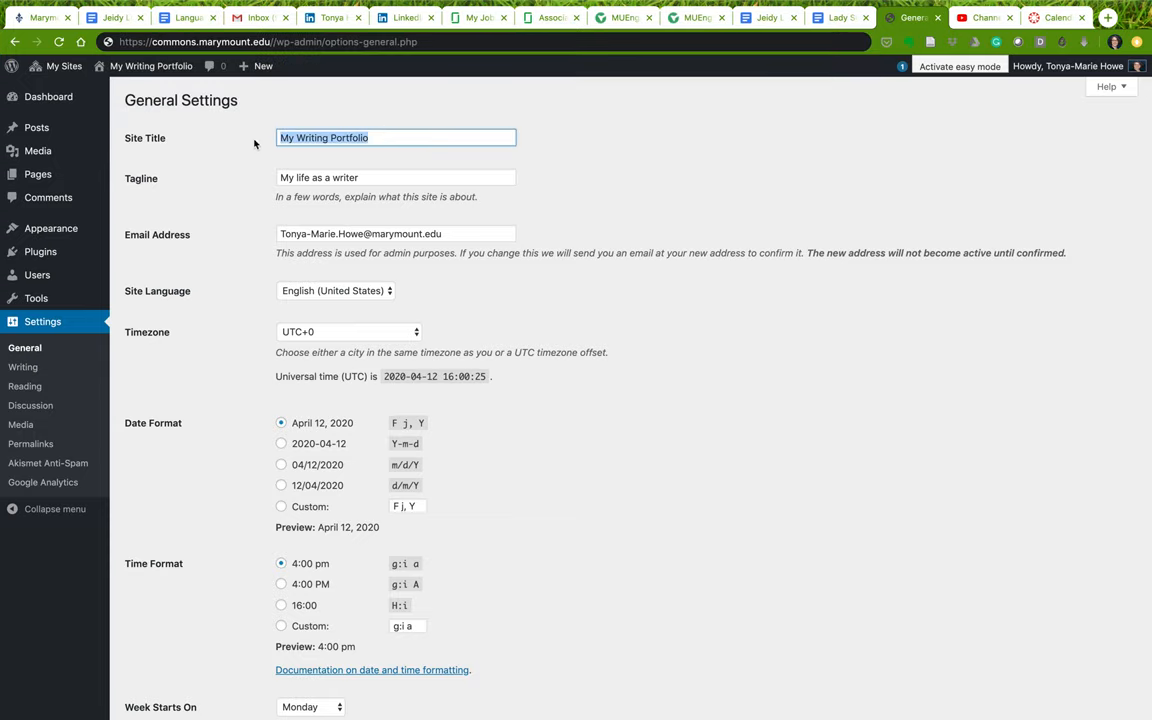
pyautogui.moveTo(232, 145)
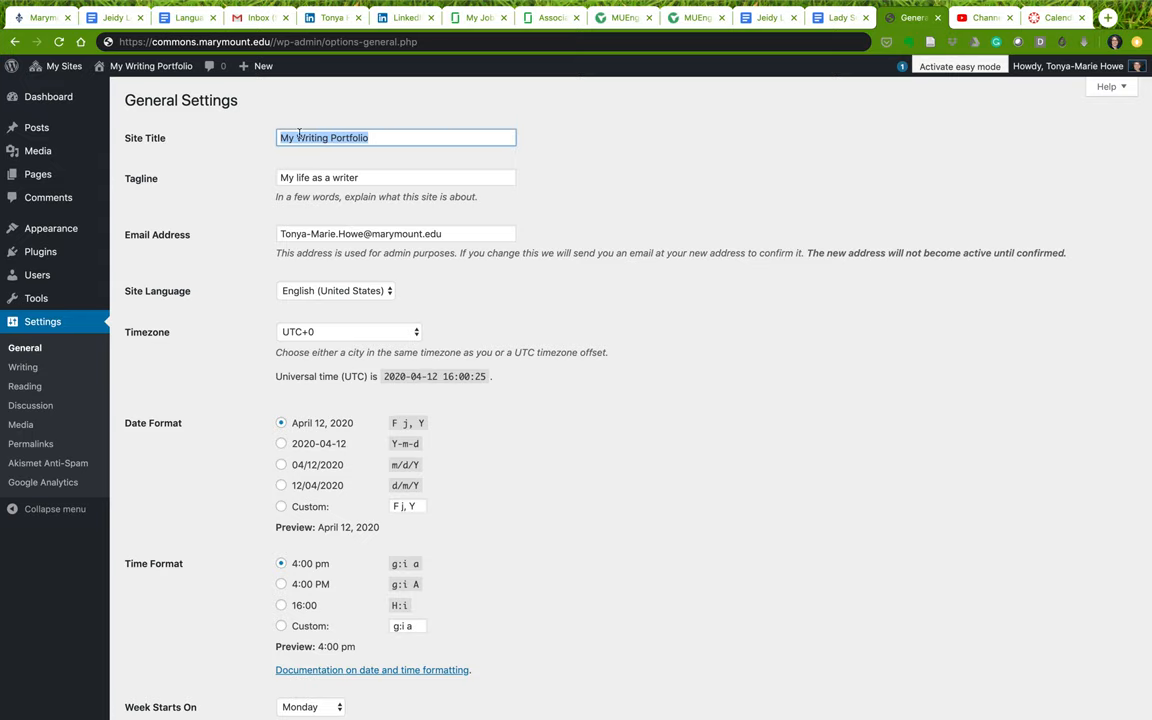
pyautogui.write('Writing Portfolio')
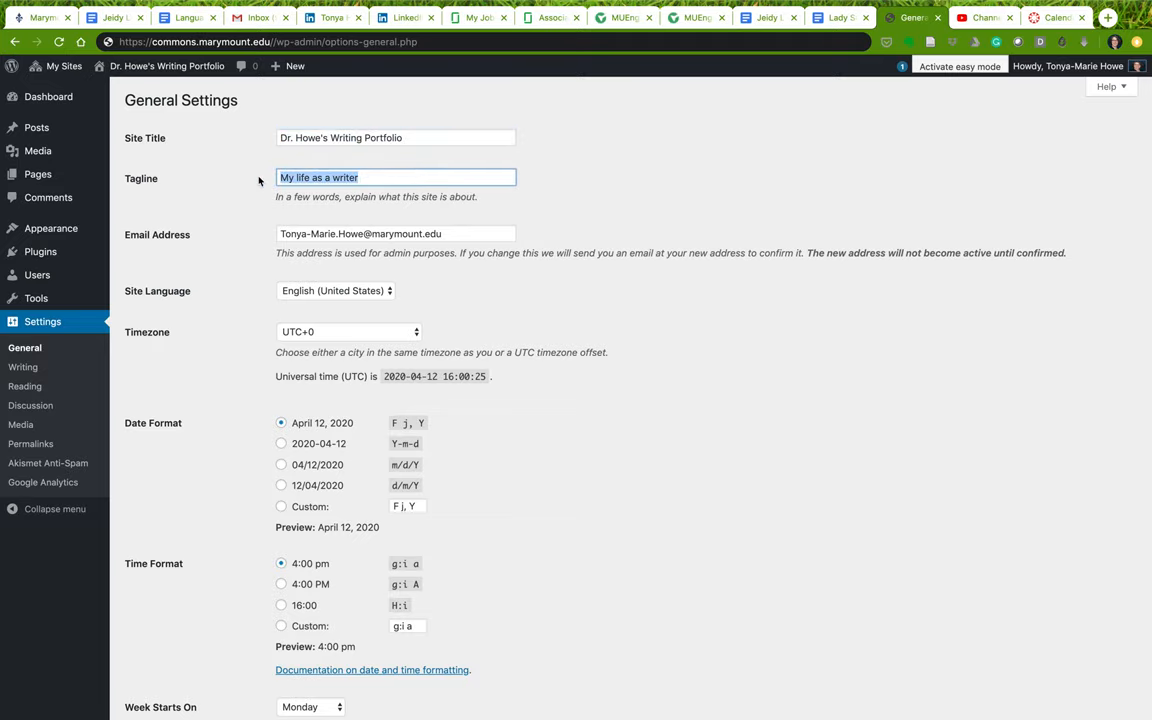
pyautogui.scroll(-3)
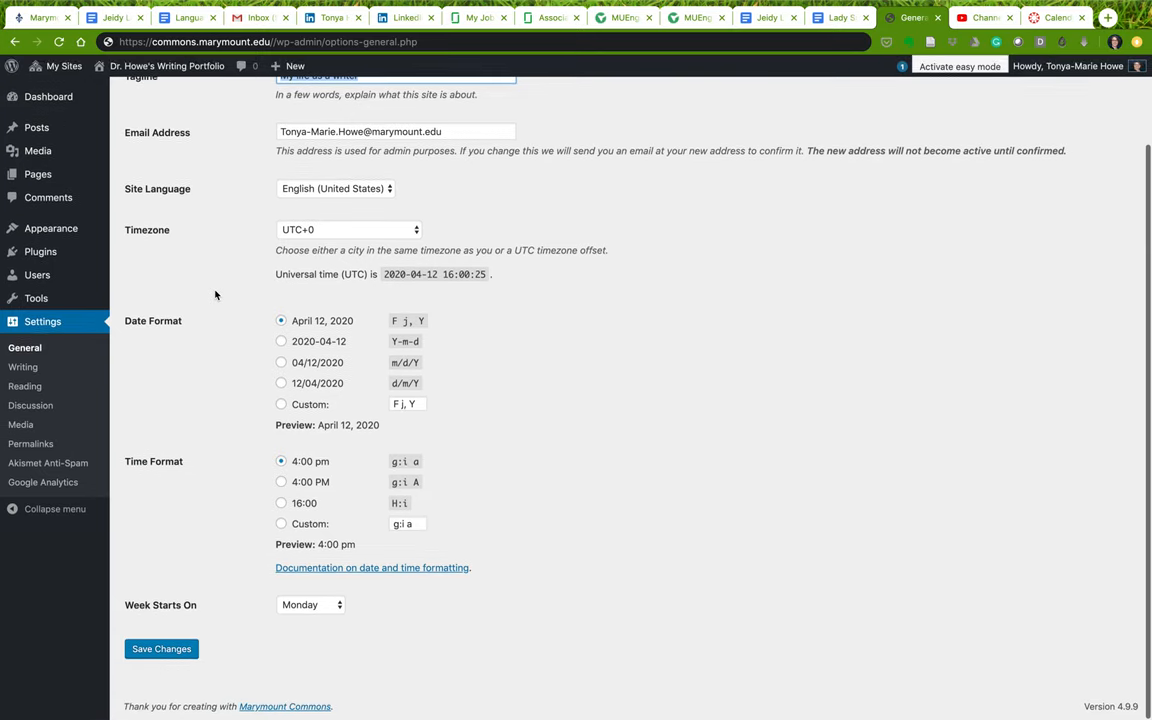
pyautogui.click(161, 648)
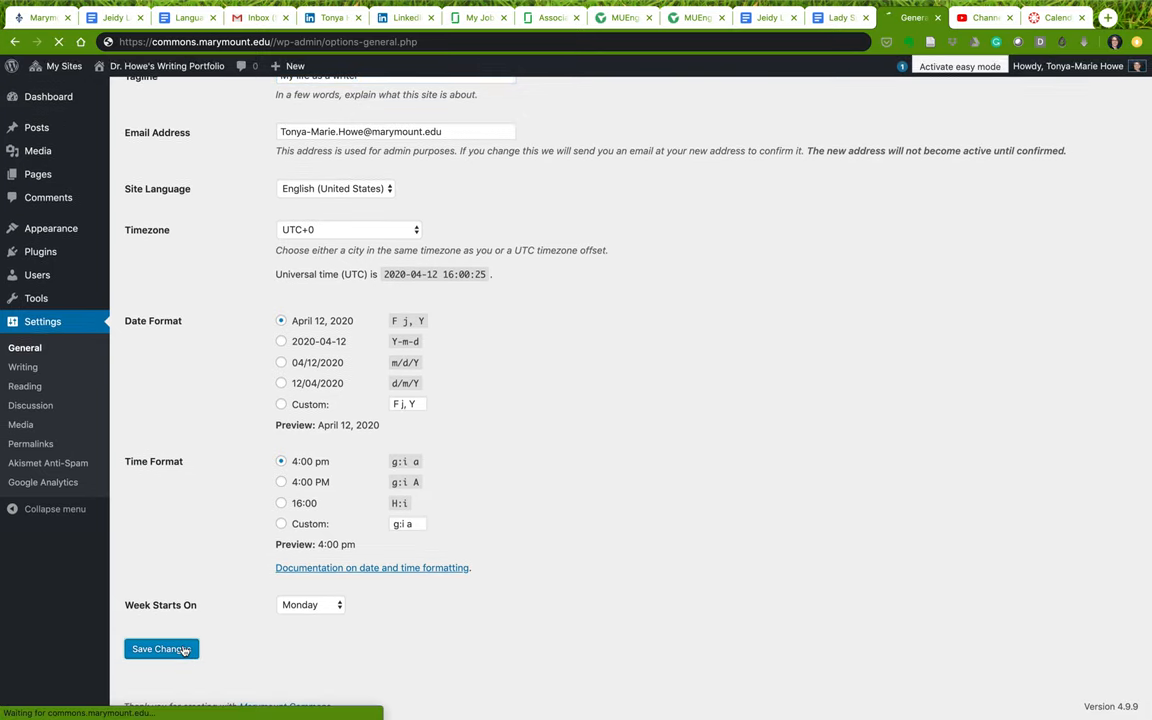
pyautogui.click(161, 649)
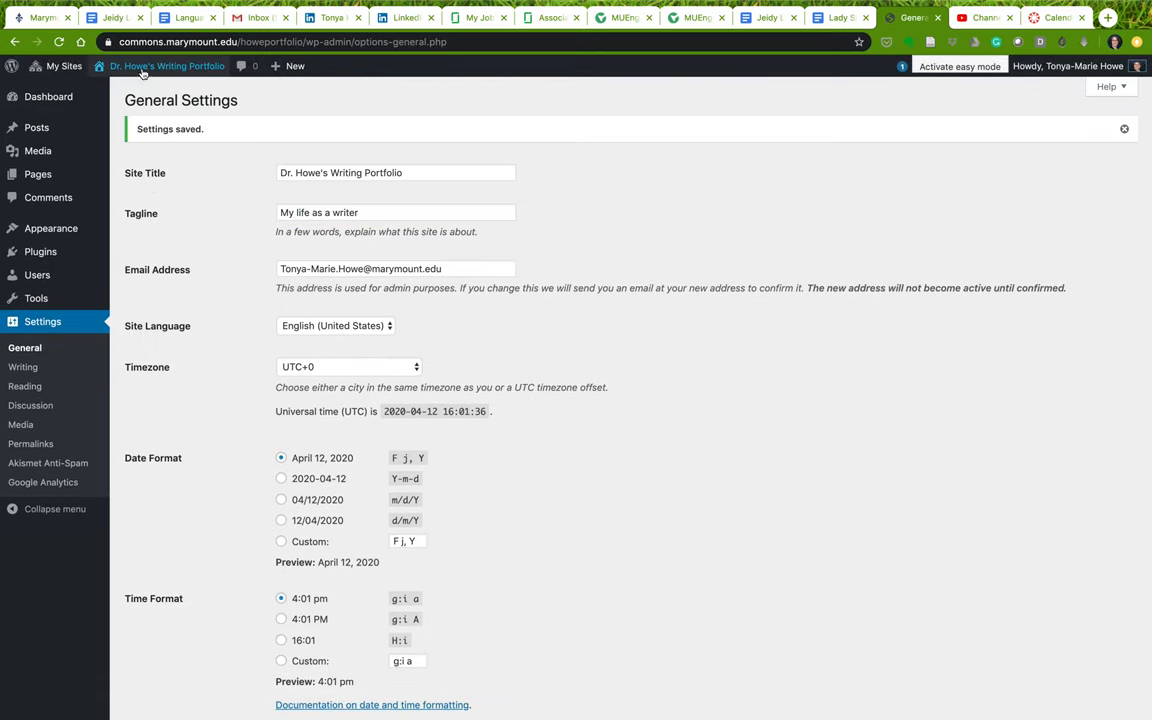
pyautogui.moveTo(167, 66)
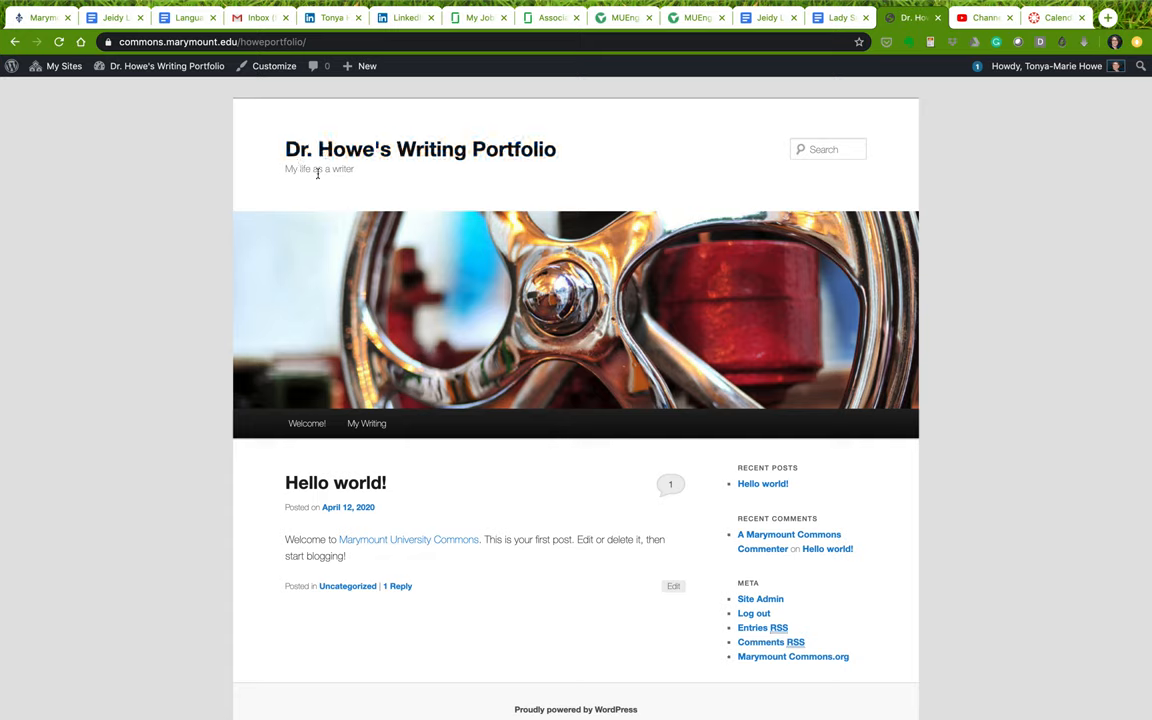
pyautogui.moveTo(292, 168)
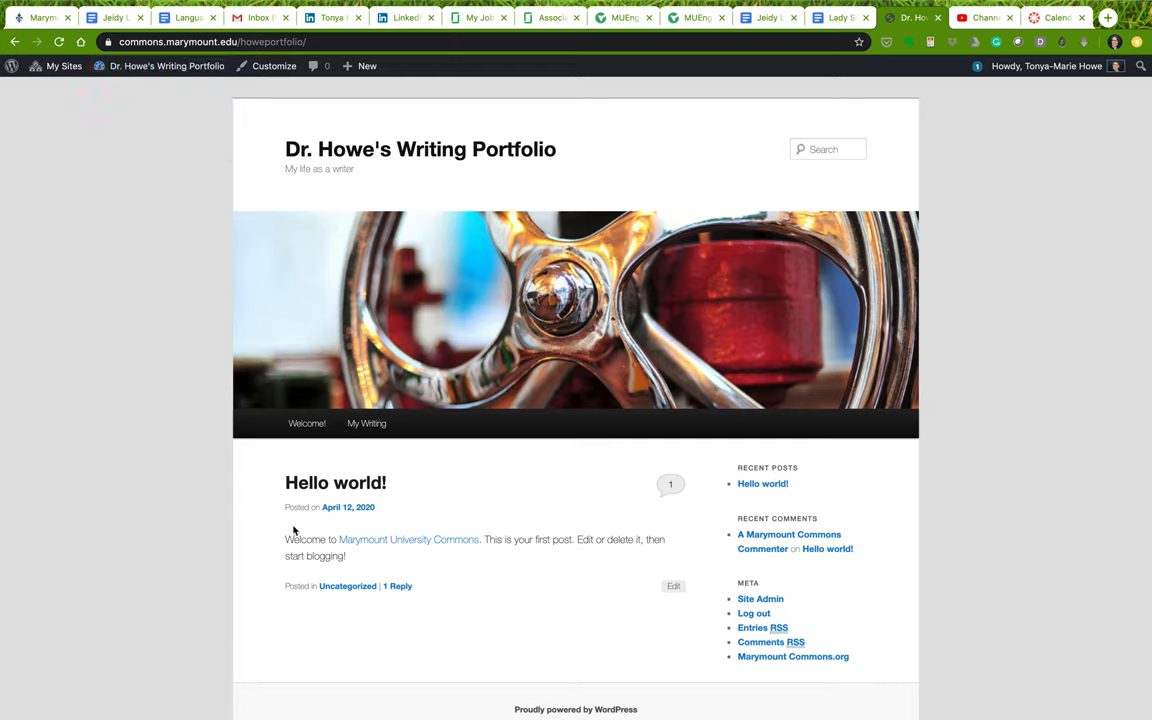
pyautogui.moveTo(582, 453)
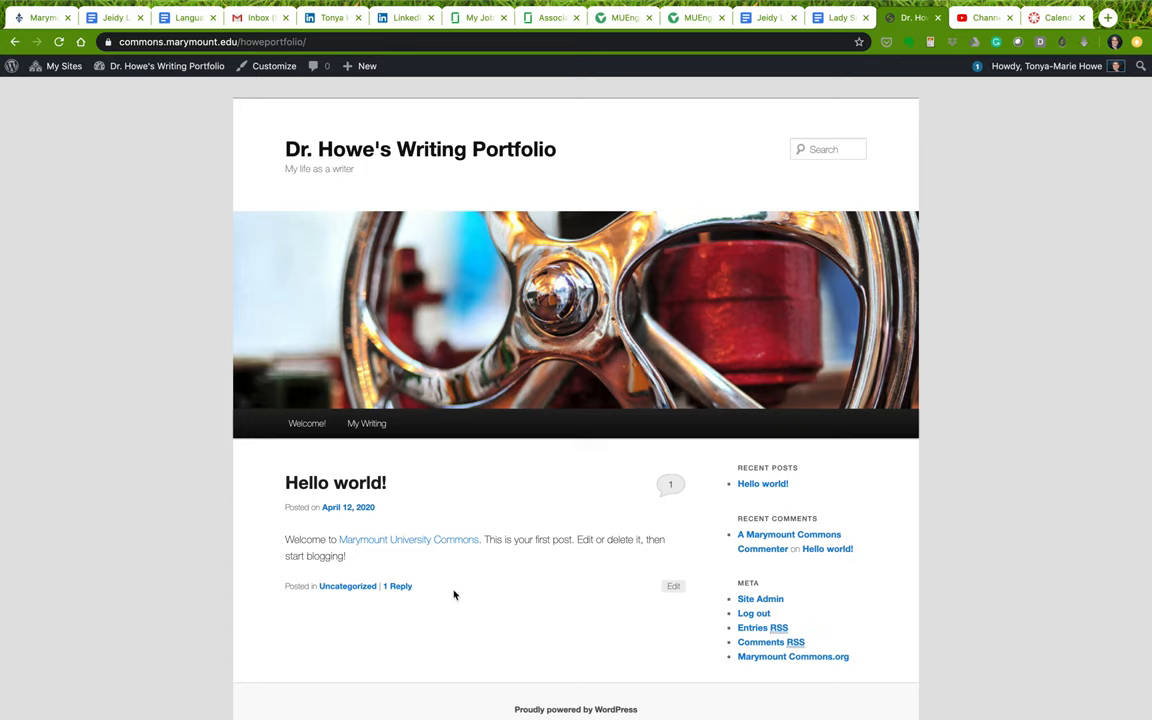
pyautogui.moveTo(458, 588)
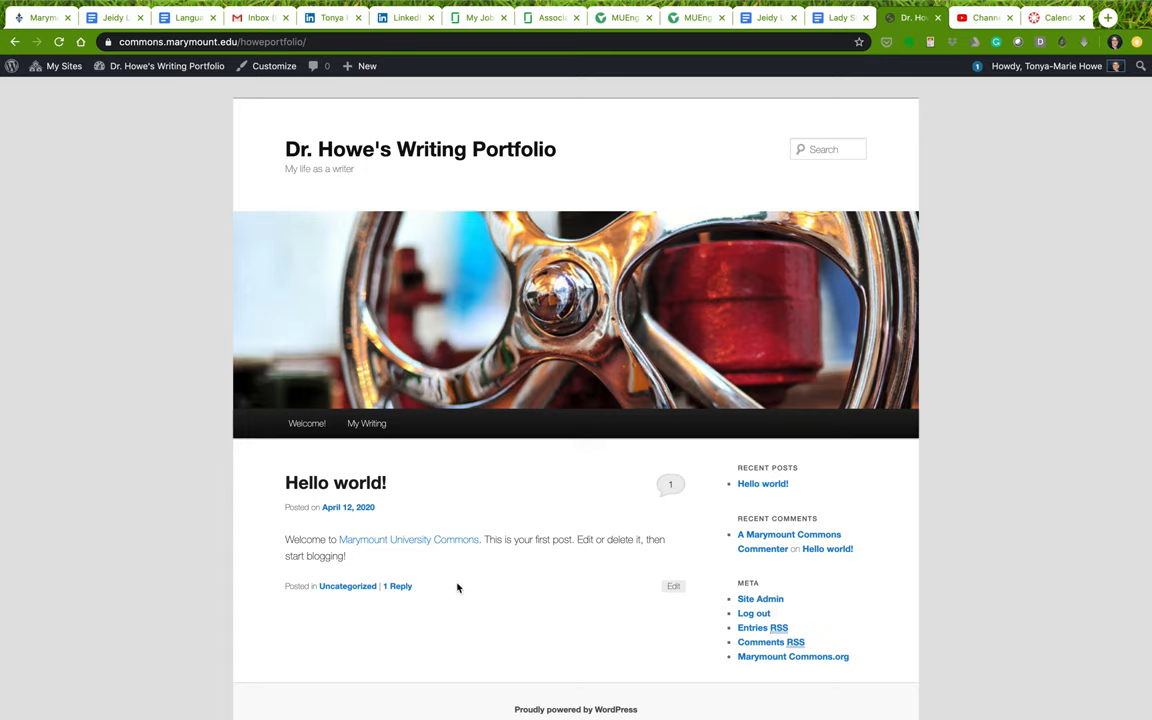
pyautogui.moveTo(436, 604)
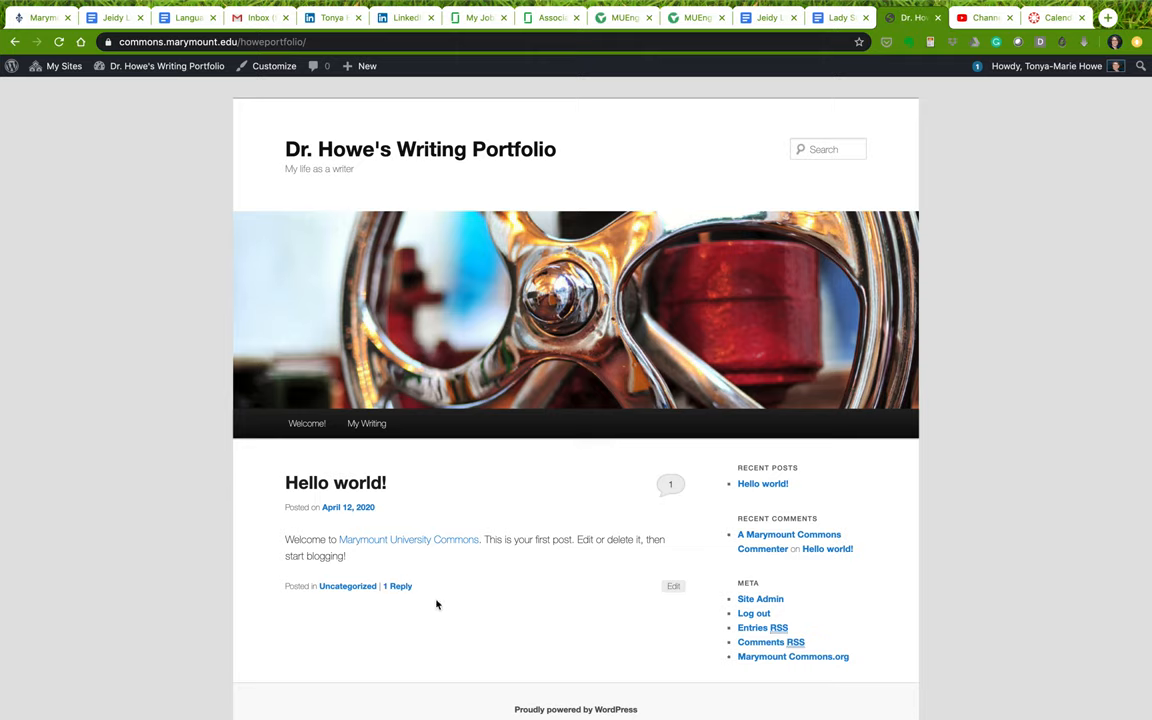
pyautogui.moveTo(449, 575)
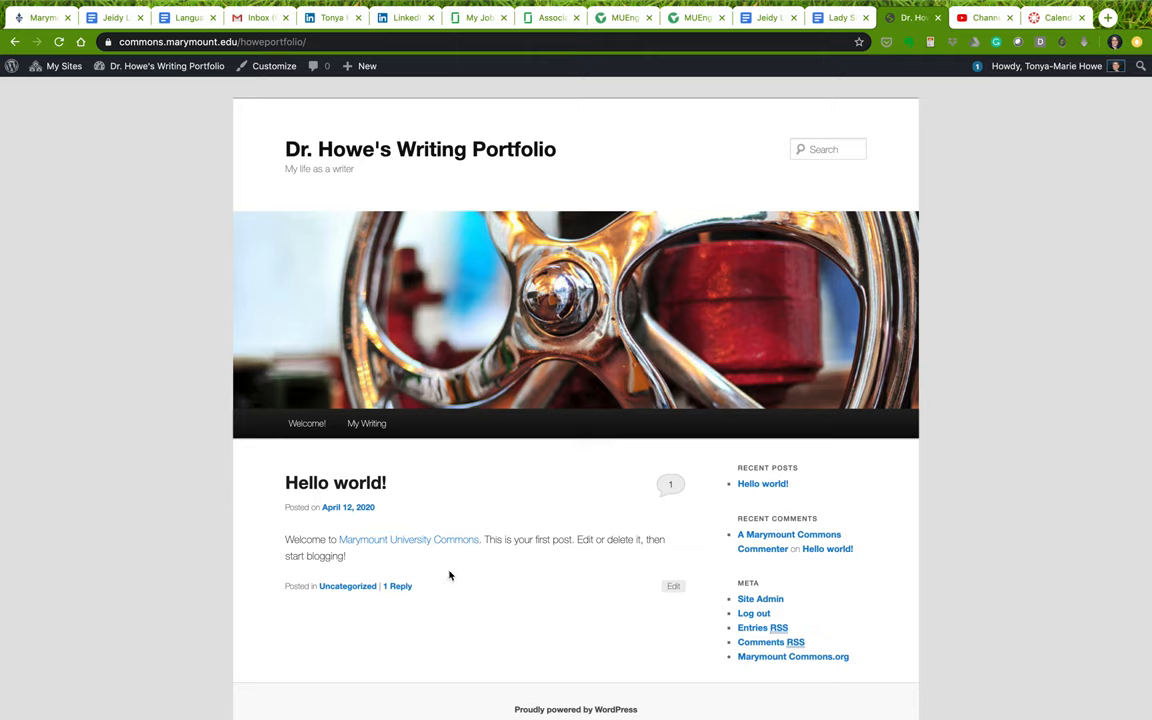
pyautogui.moveTo(508, 563)
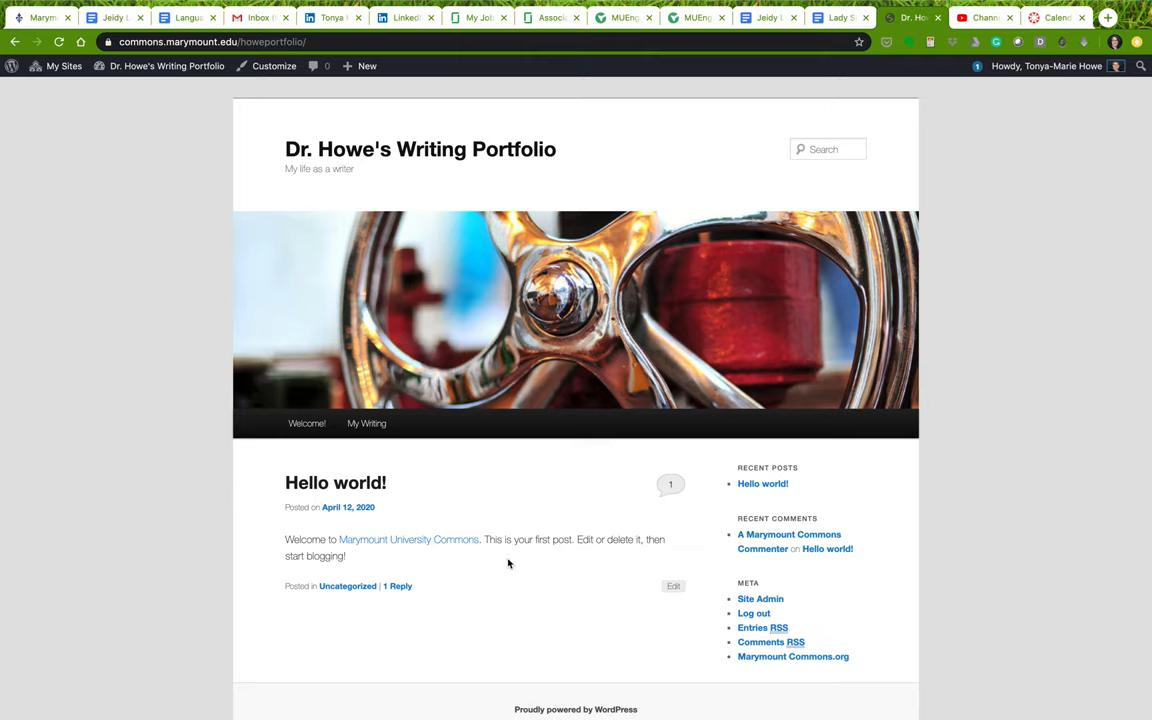
pyautogui.moveTo(482, 587)
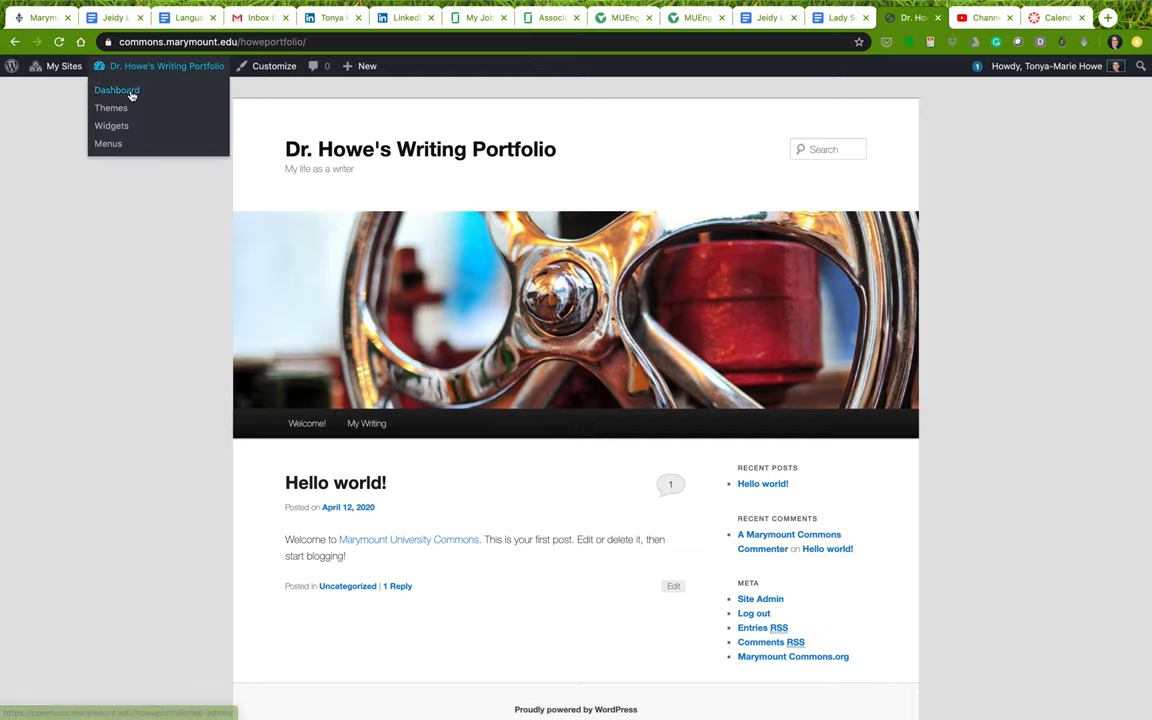
# Return to the admin Dashboard and open the Reading settings page
pyautogui.click(117, 90)
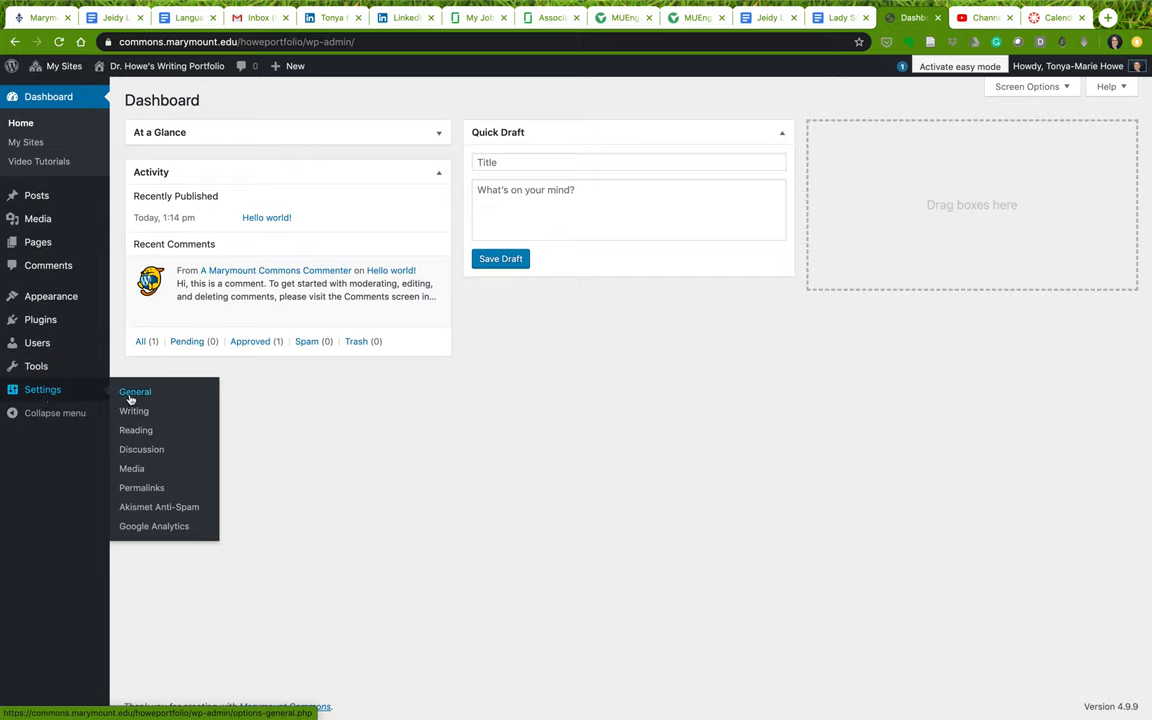
pyautogui.moveTo(134, 411)
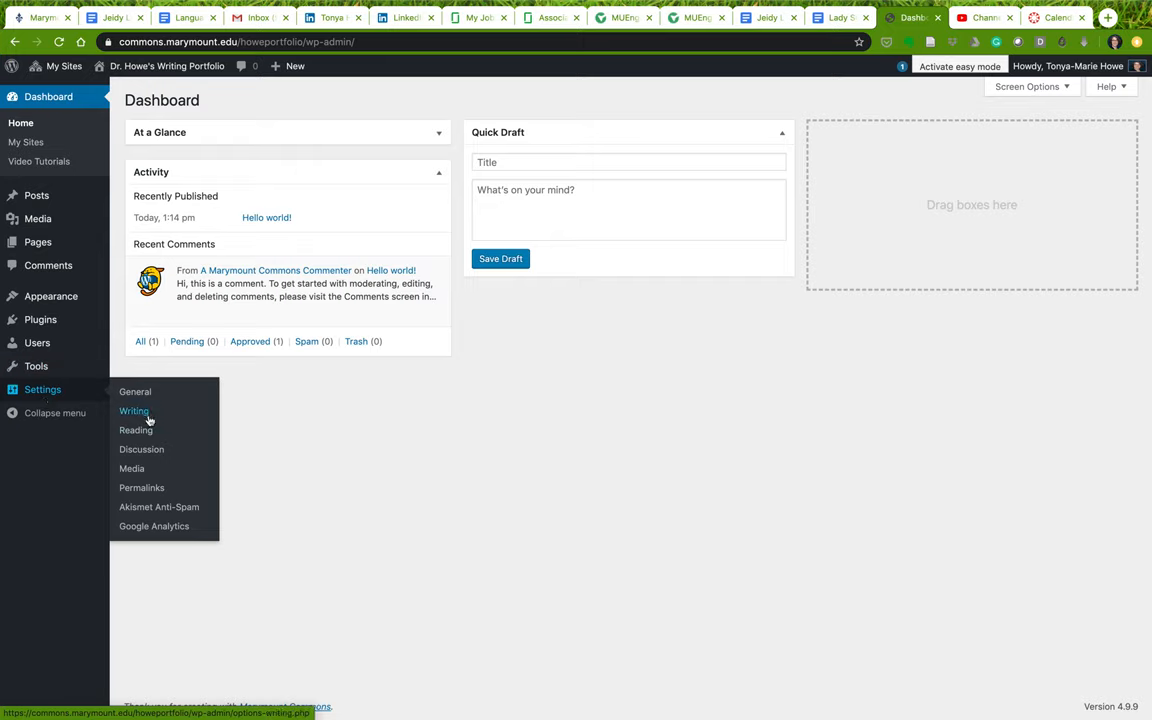
pyautogui.moveTo(135, 430)
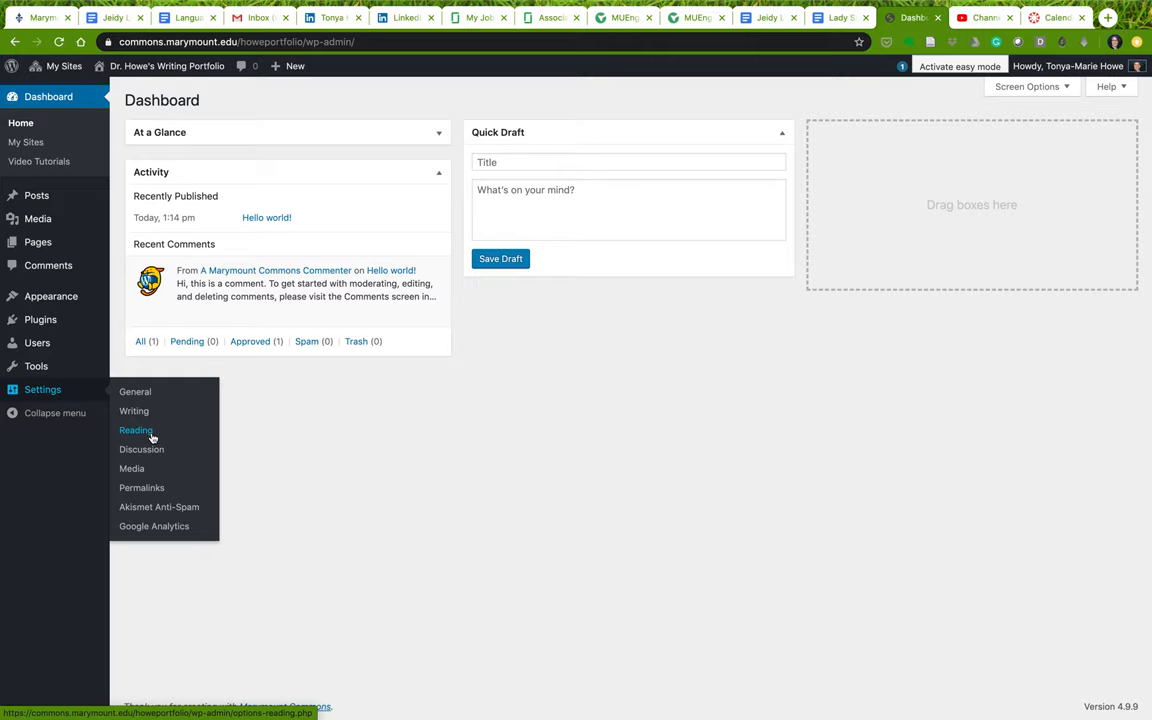
pyautogui.click(136, 430)
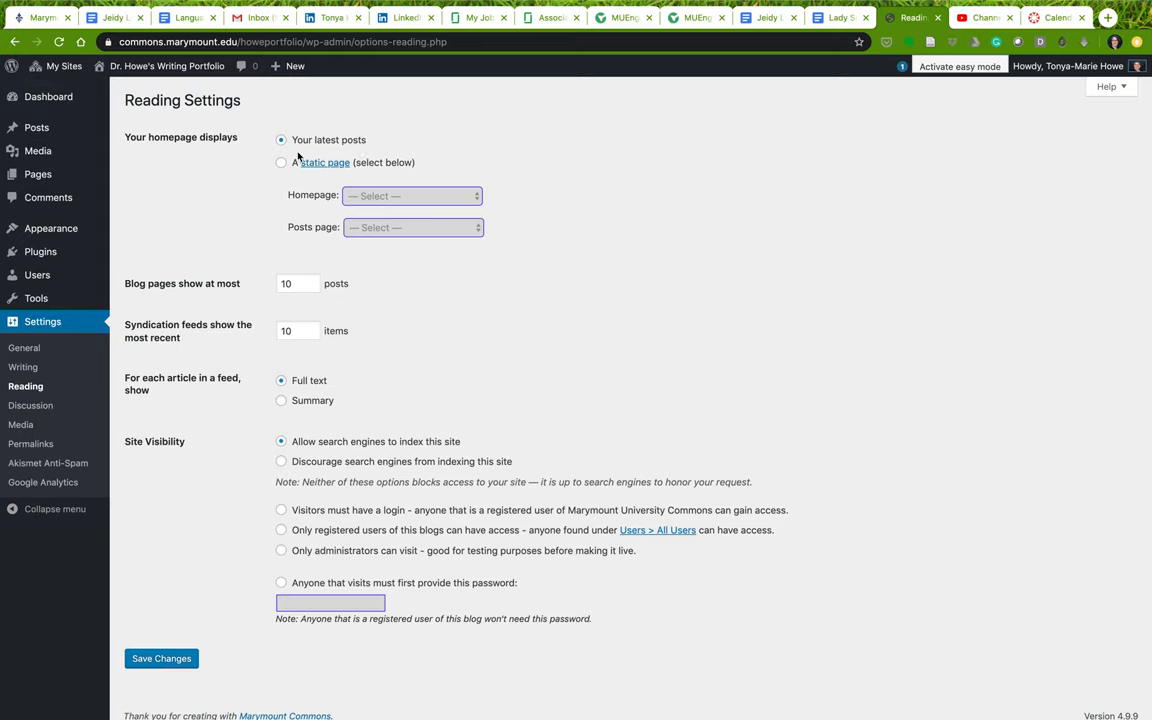
pyautogui.moveTo(376, 130)
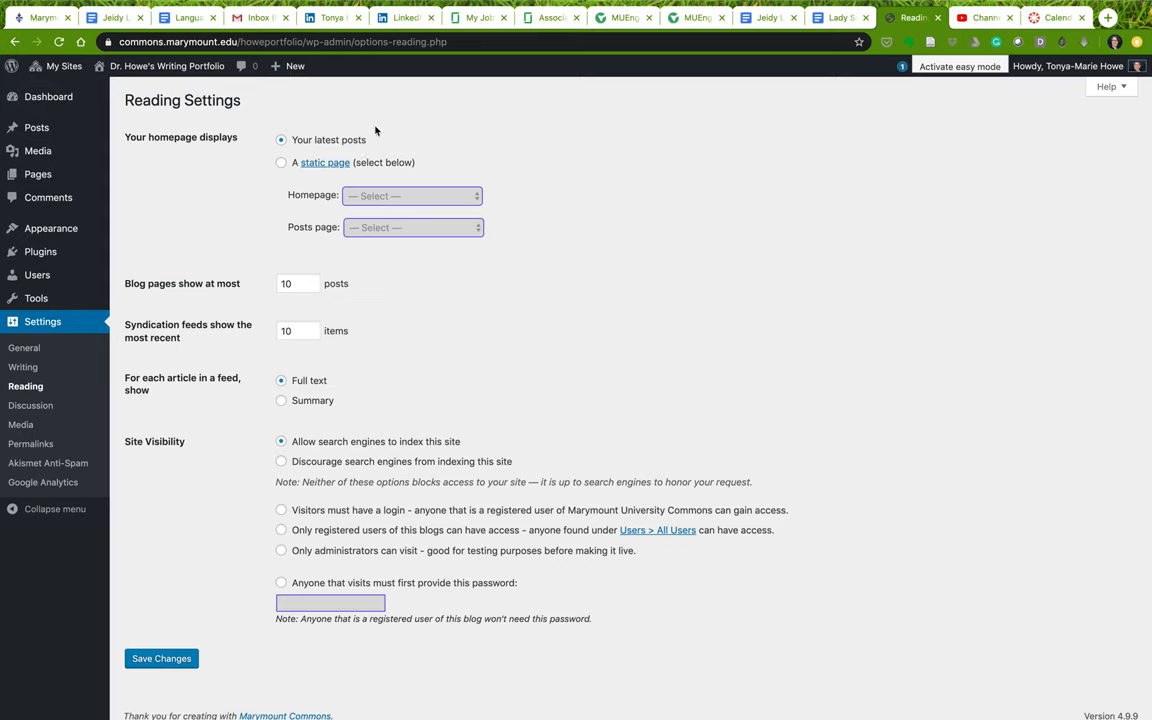
pyautogui.moveTo(294, 113)
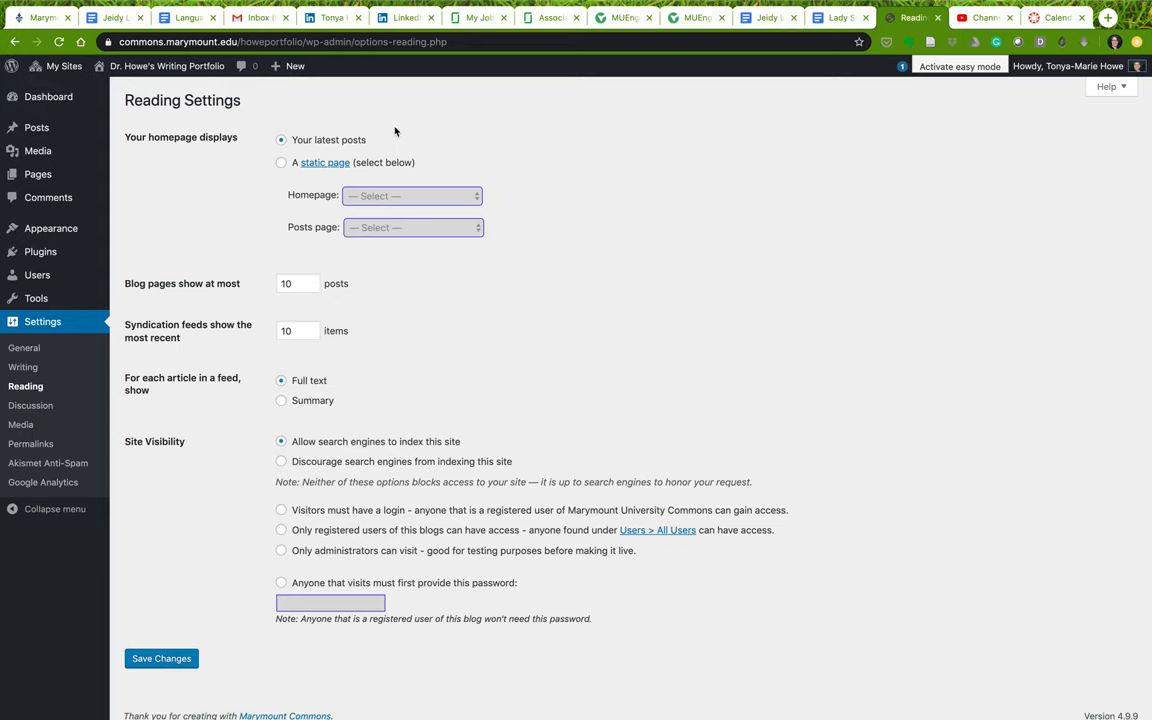
pyautogui.moveTo(366, 146)
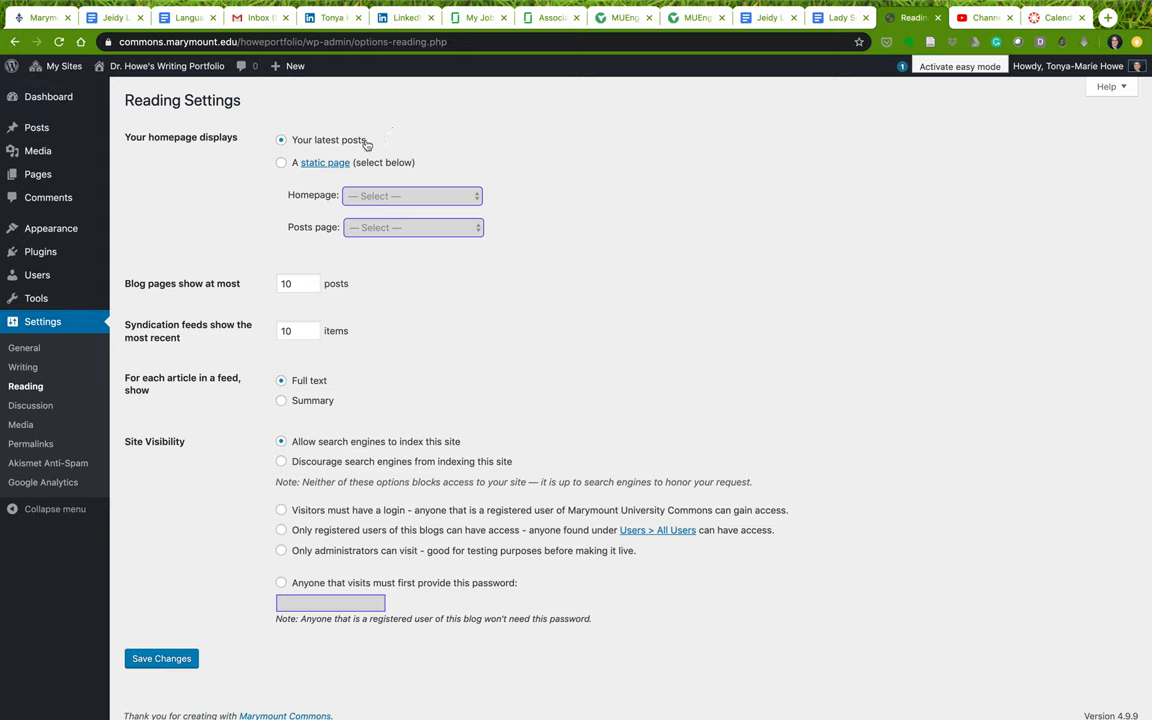
pyautogui.moveTo(335, 139)
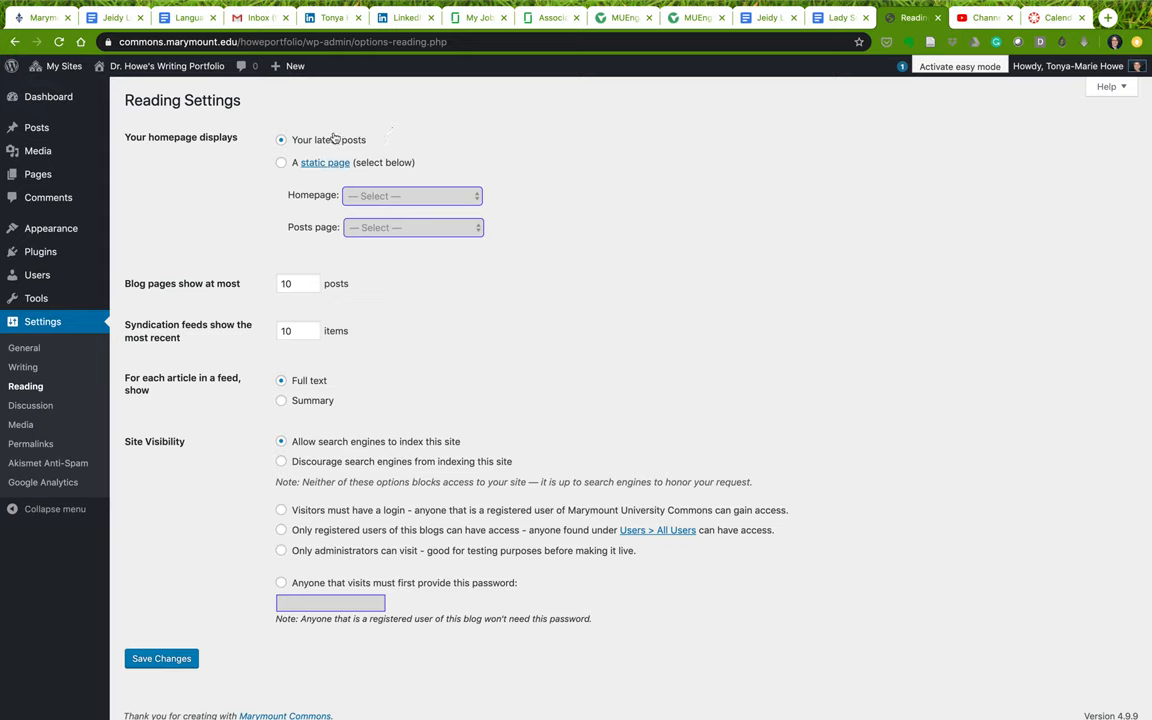
pyautogui.moveTo(418, 139)
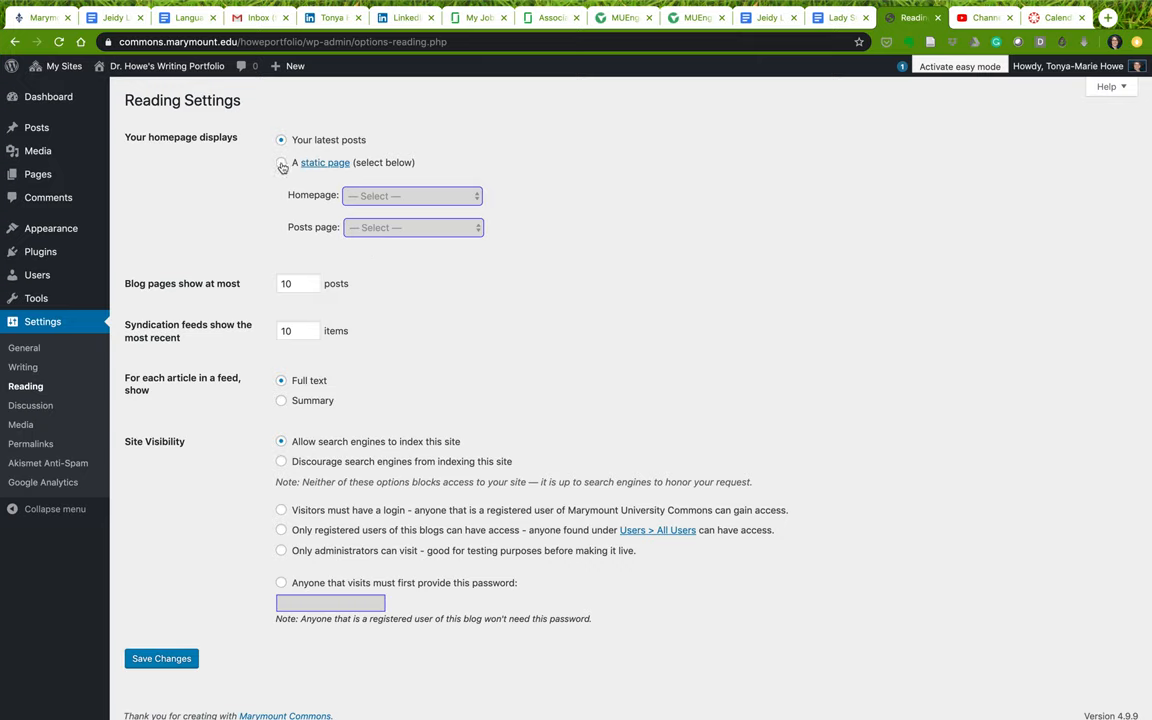
pyautogui.click(281, 162)
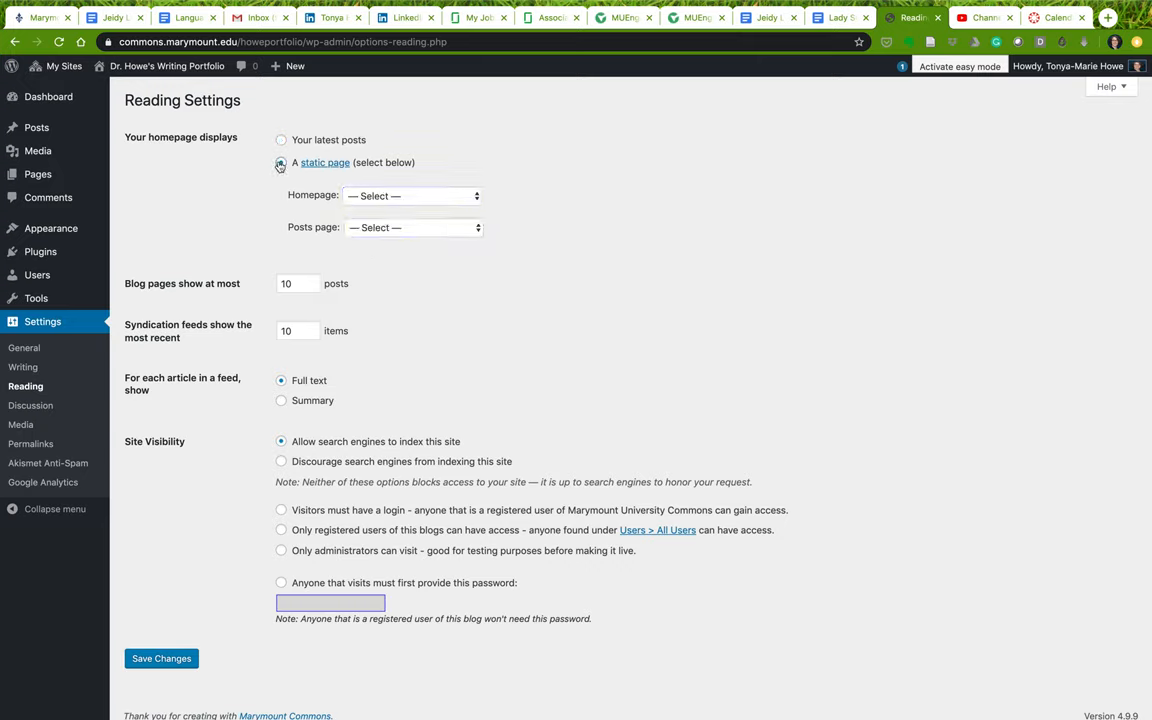
pyautogui.click(410, 195)
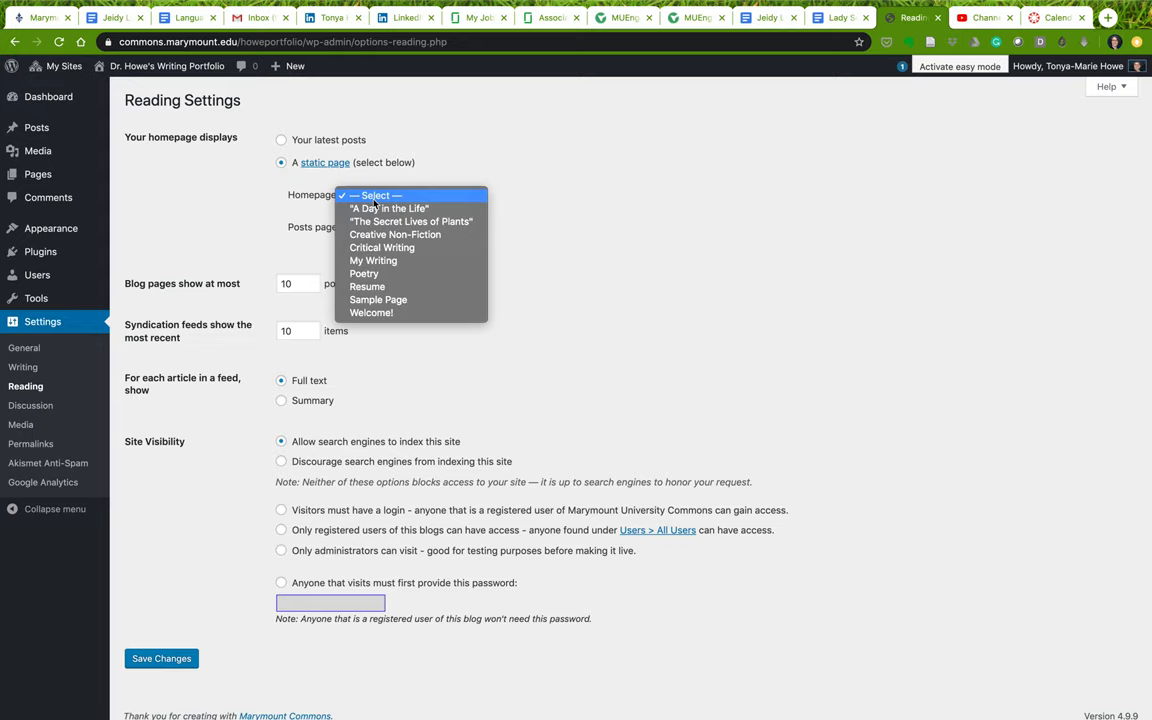
pyautogui.moveTo(371, 312)
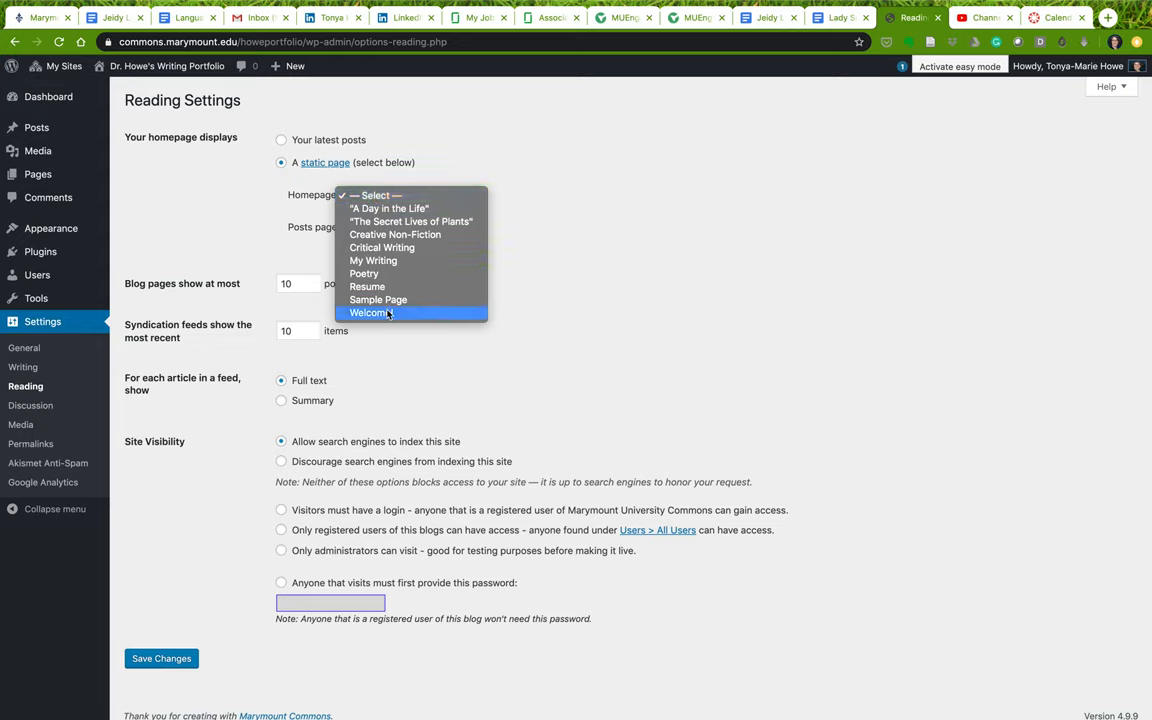
pyautogui.click(368, 313)
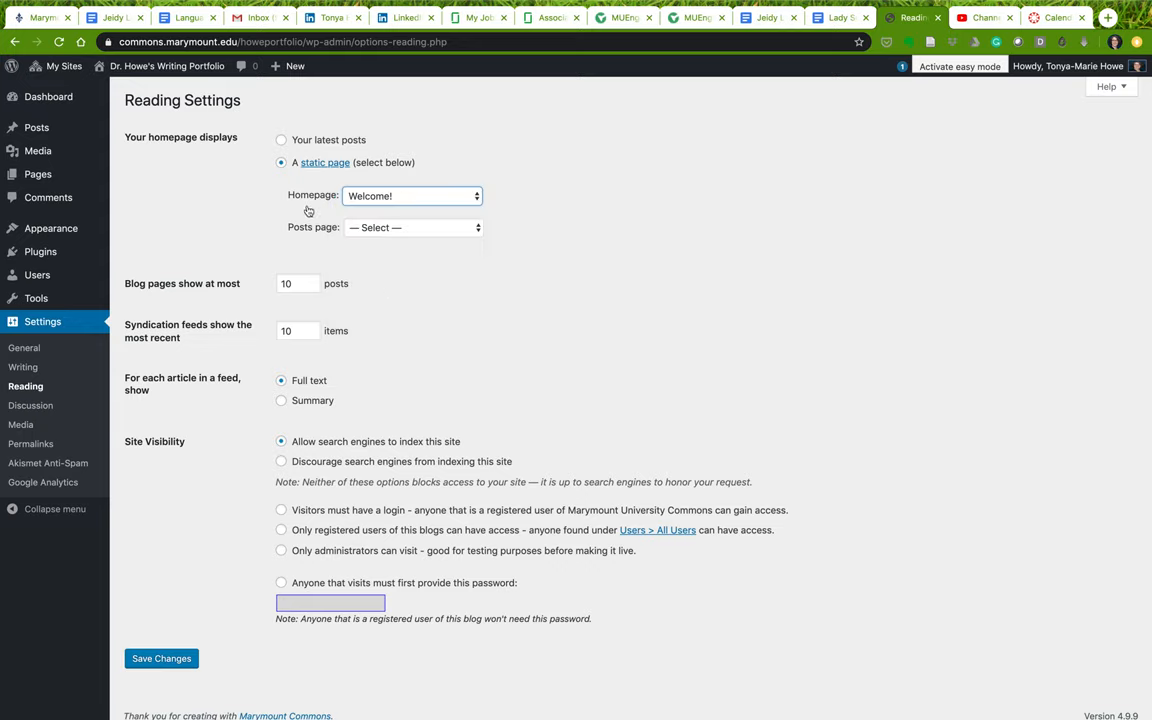
pyautogui.moveTo(295, 237)
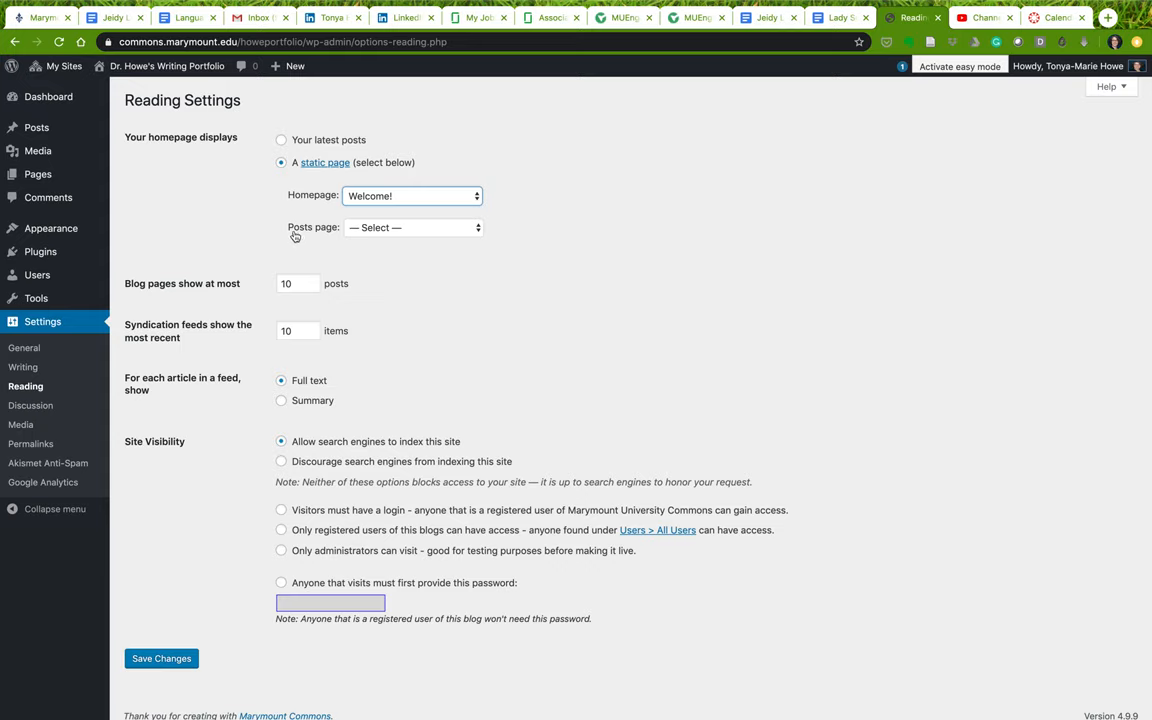
pyautogui.moveTo(298, 232)
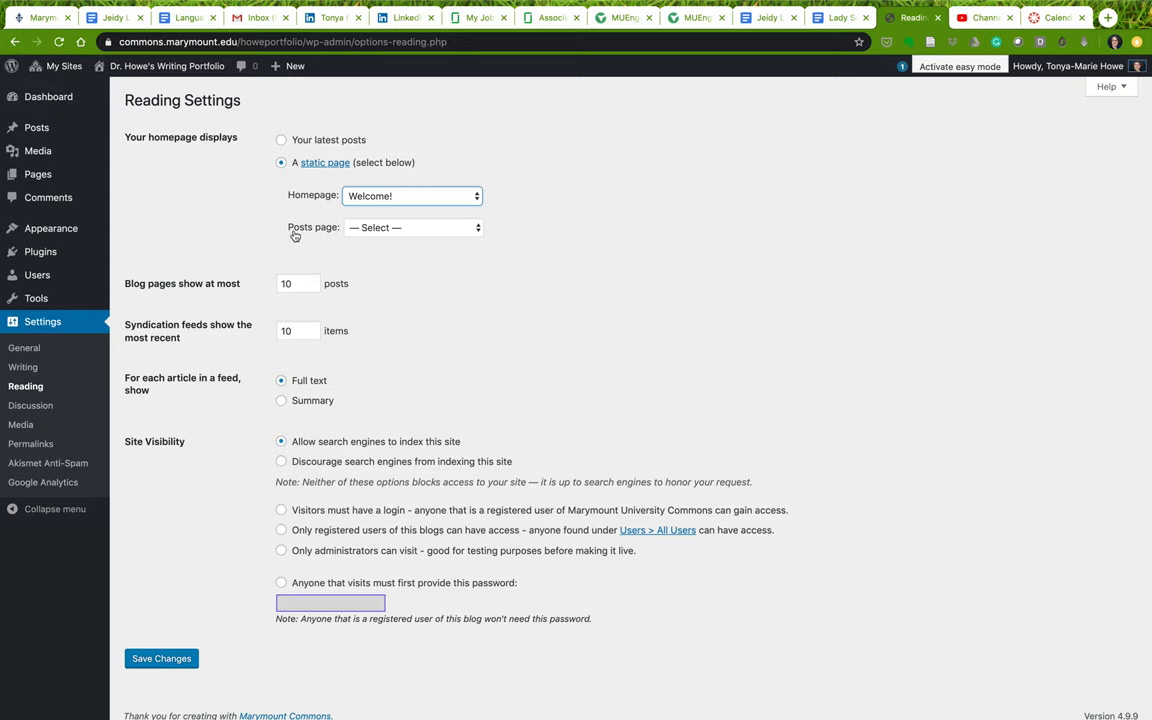
pyautogui.moveTo(363, 236)
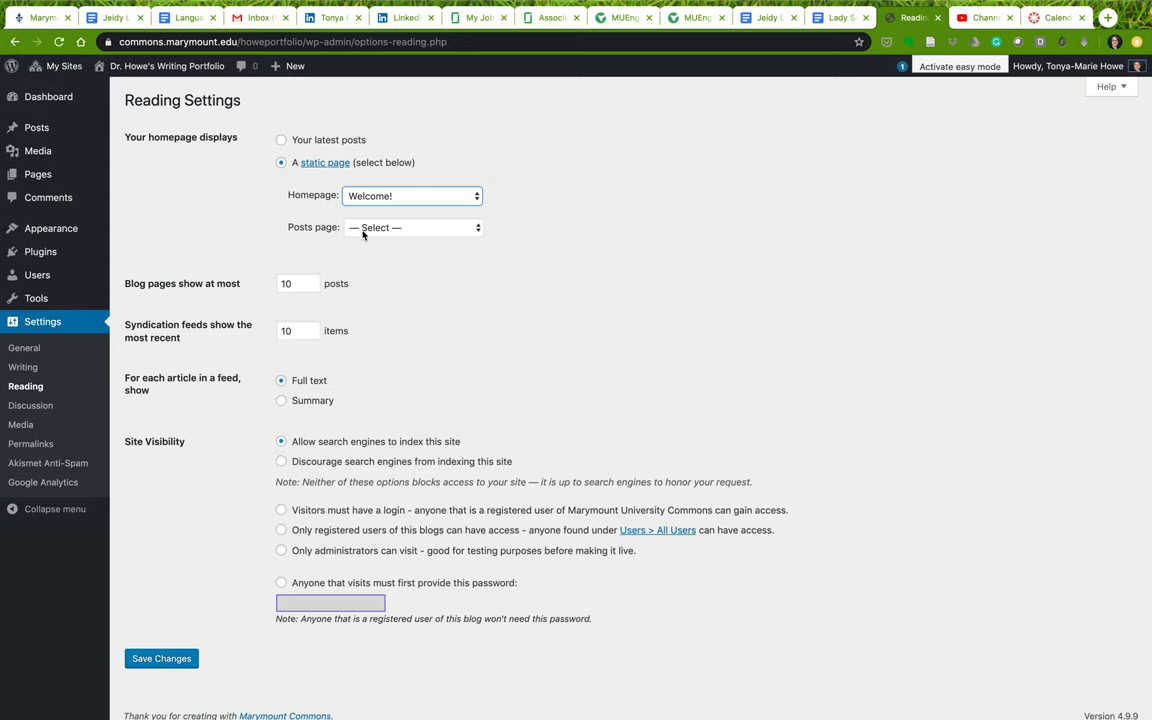
pyautogui.moveTo(312, 240)
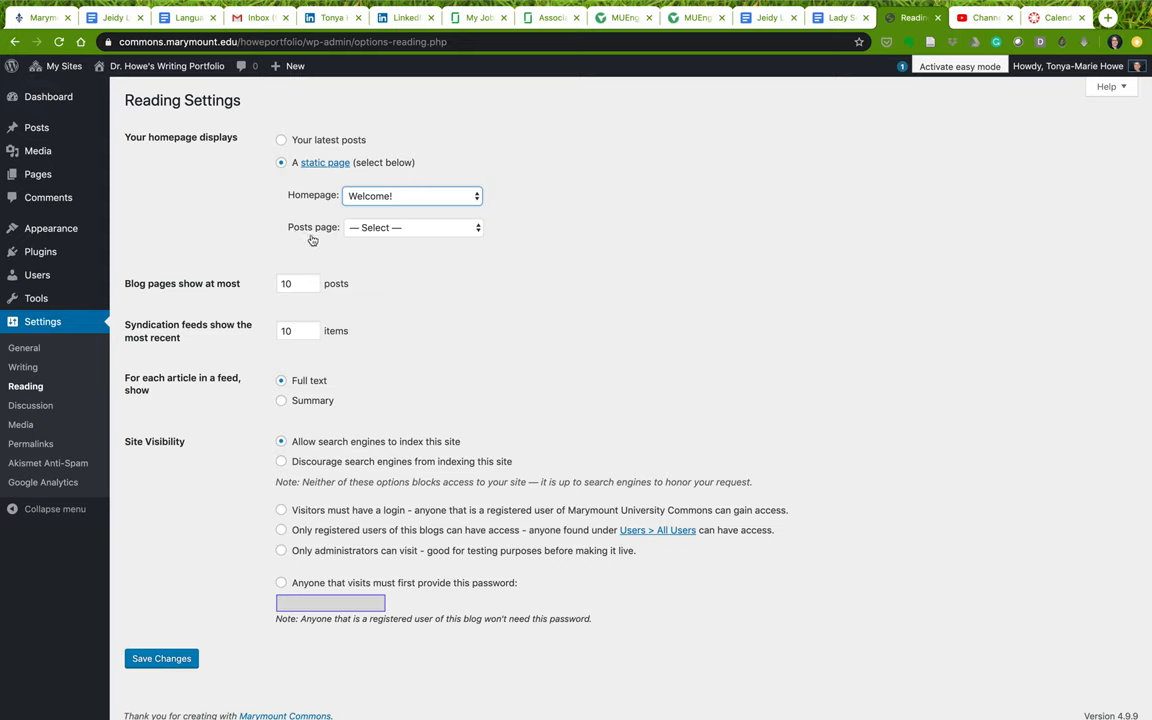
pyautogui.moveTo(352, 238)
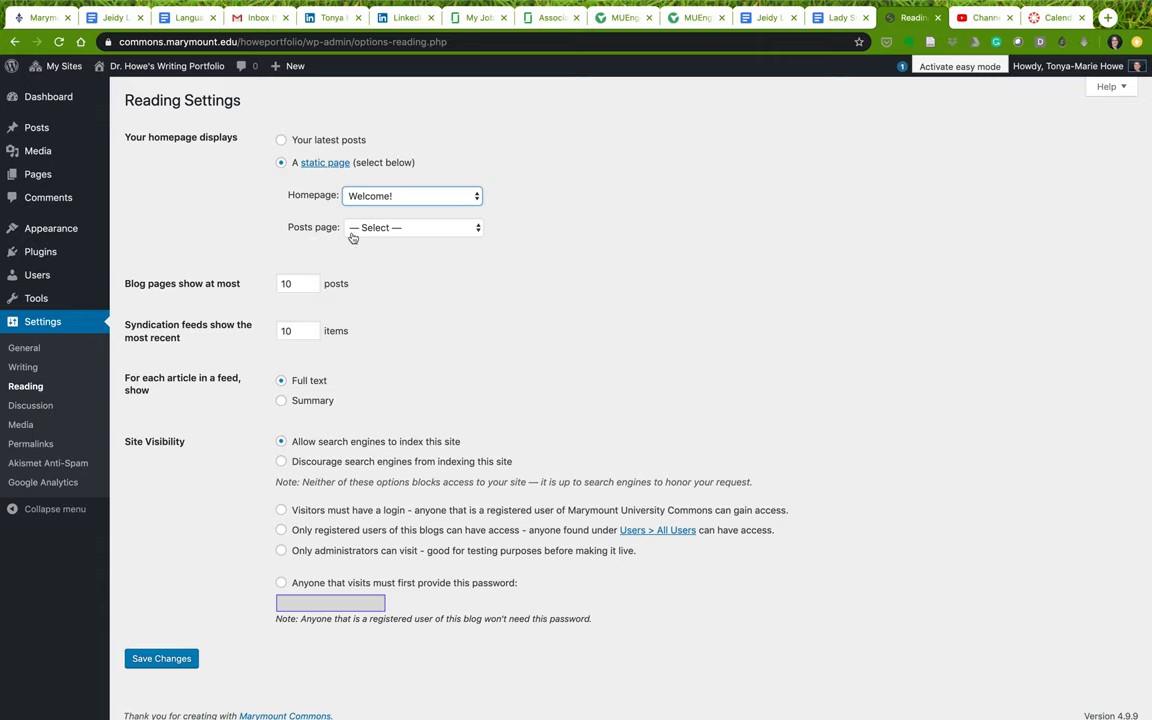
# Leave the posts page unassigned, save Reading settings, and open the live portfolio
pyautogui.click(412, 227)
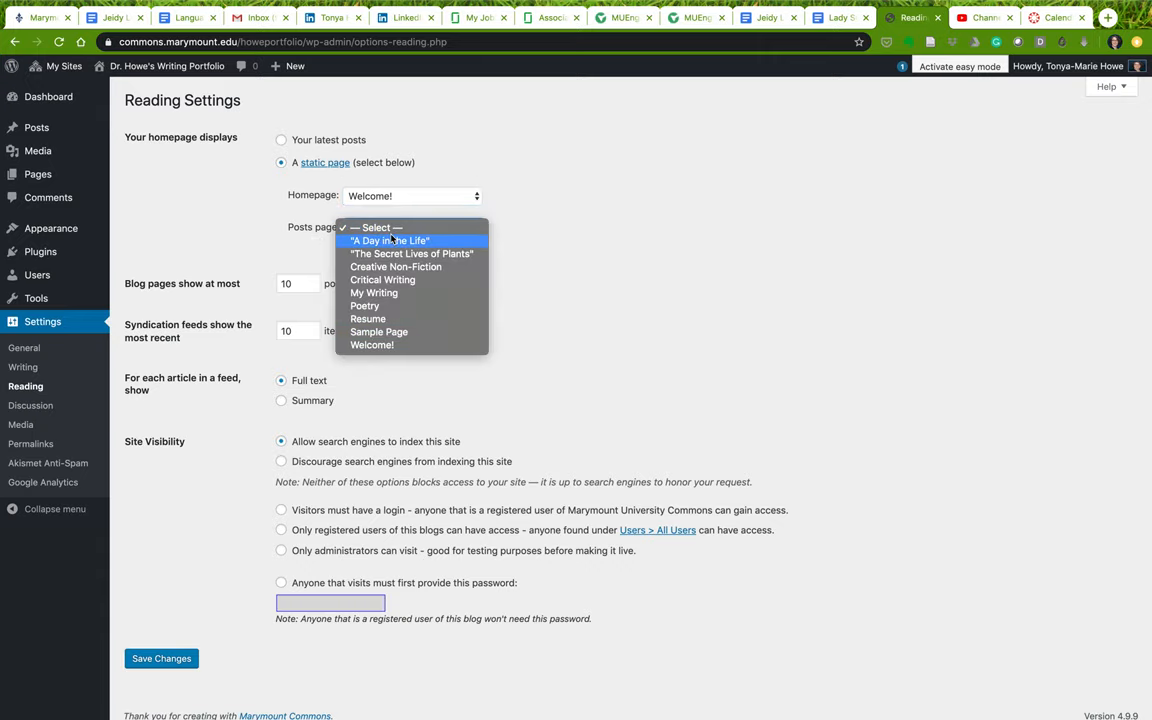
pyautogui.moveTo(383, 280)
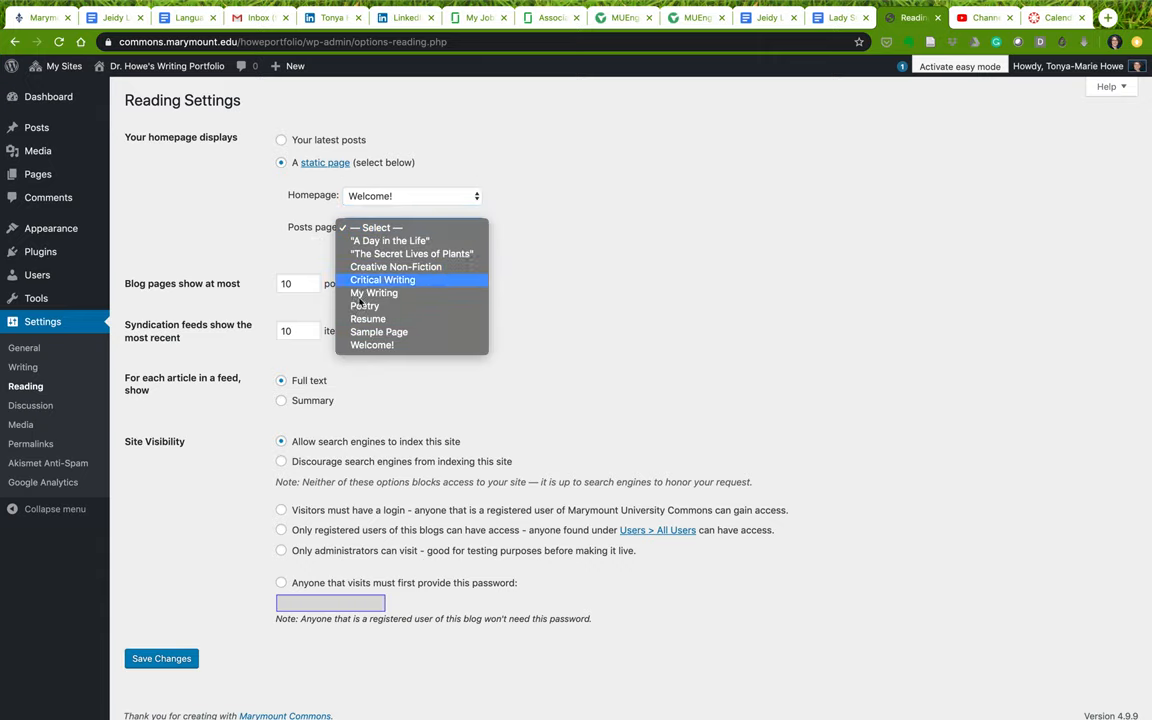
pyautogui.moveTo(405, 345)
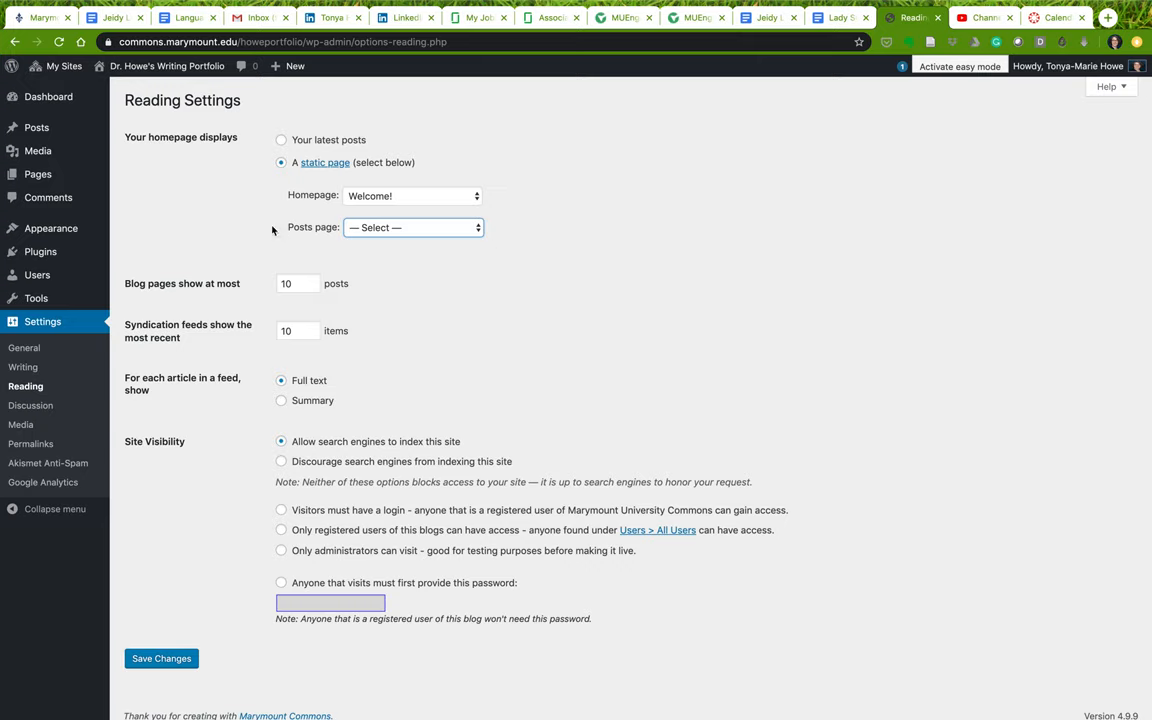
pyautogui.moveTo(370, 238)
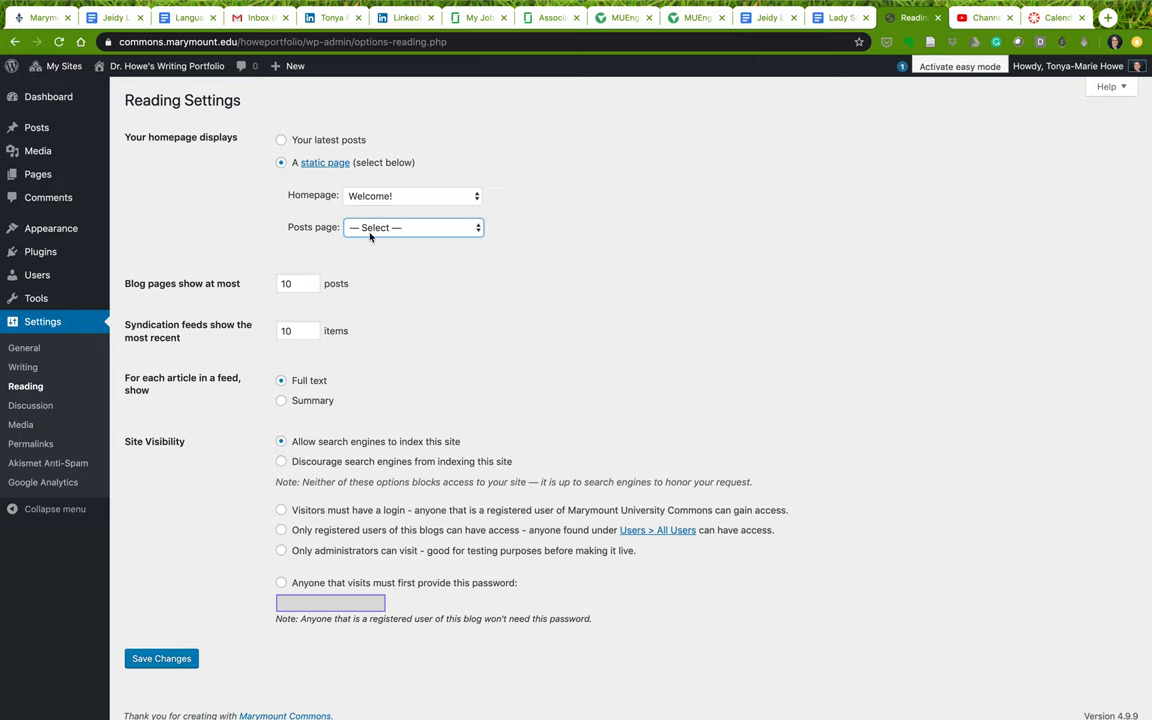
pyautogui.click(412, 227)
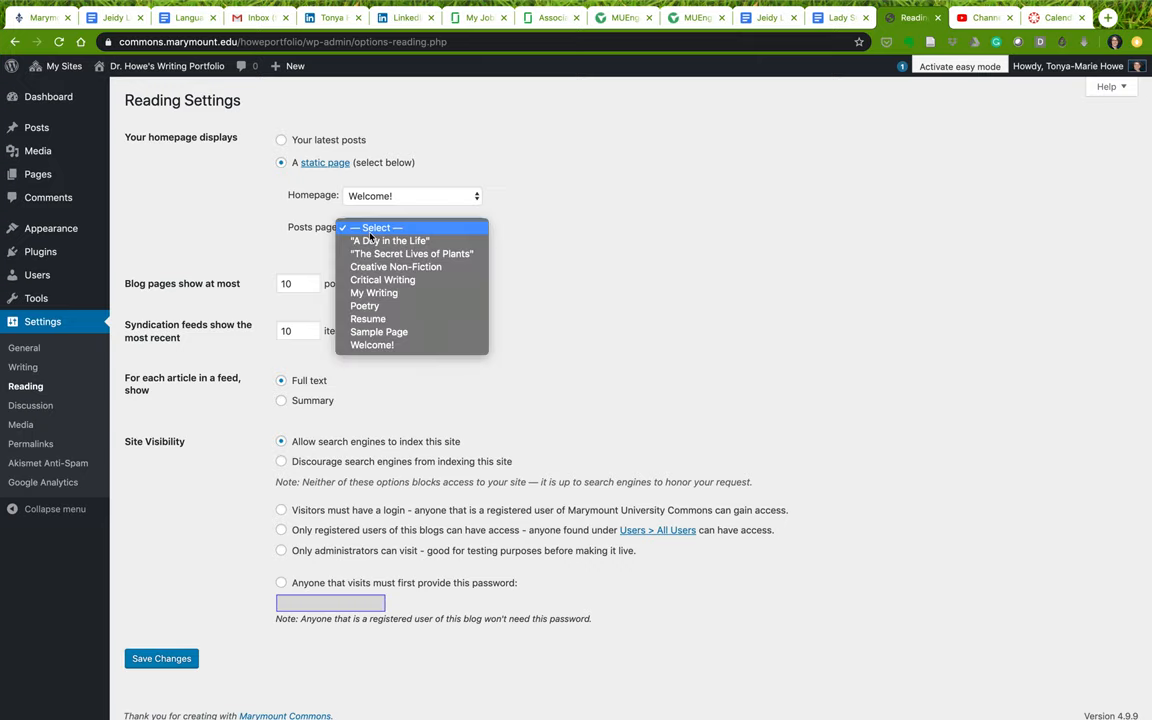
pyautogui.click(412, 227)
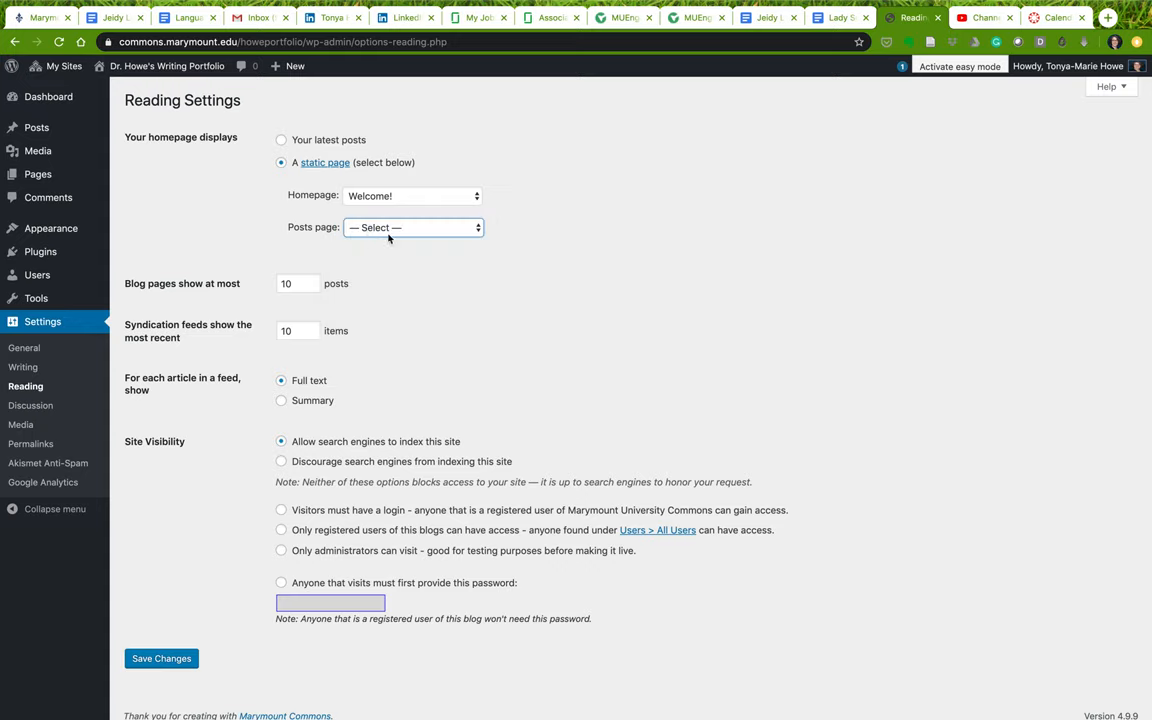
pyautogui.moveTo(435, 358)
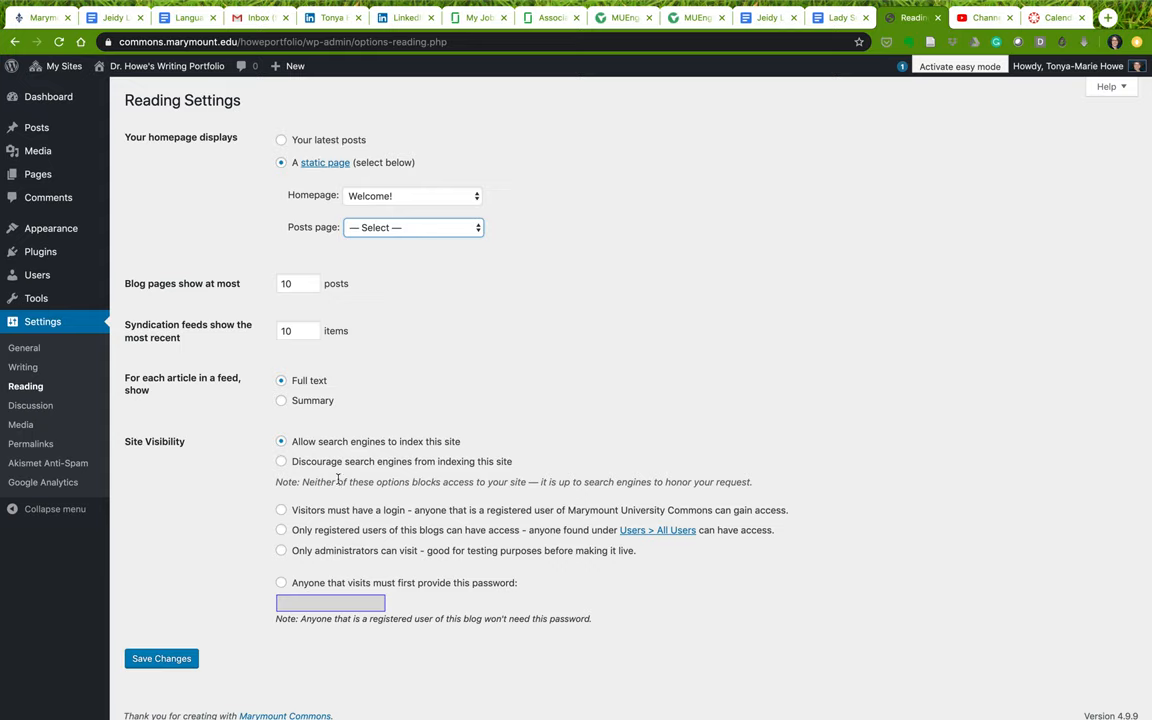
pyautogui.click(413, 227)
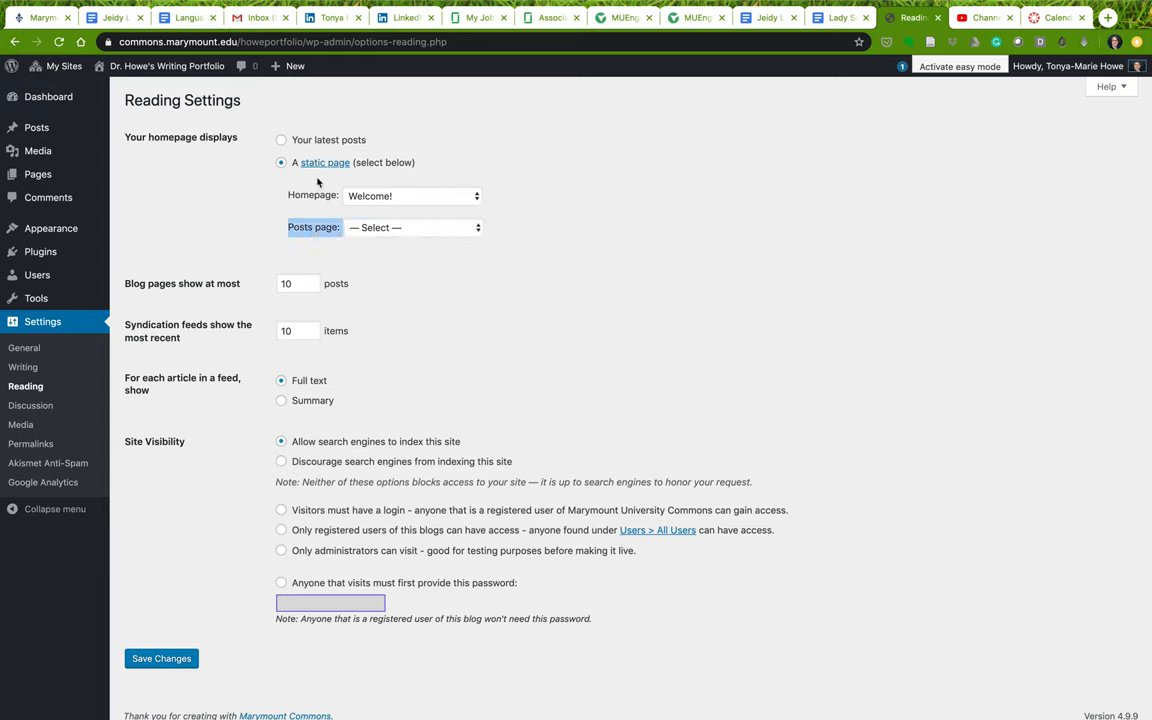
pyautogui.moveTo(407, 559)
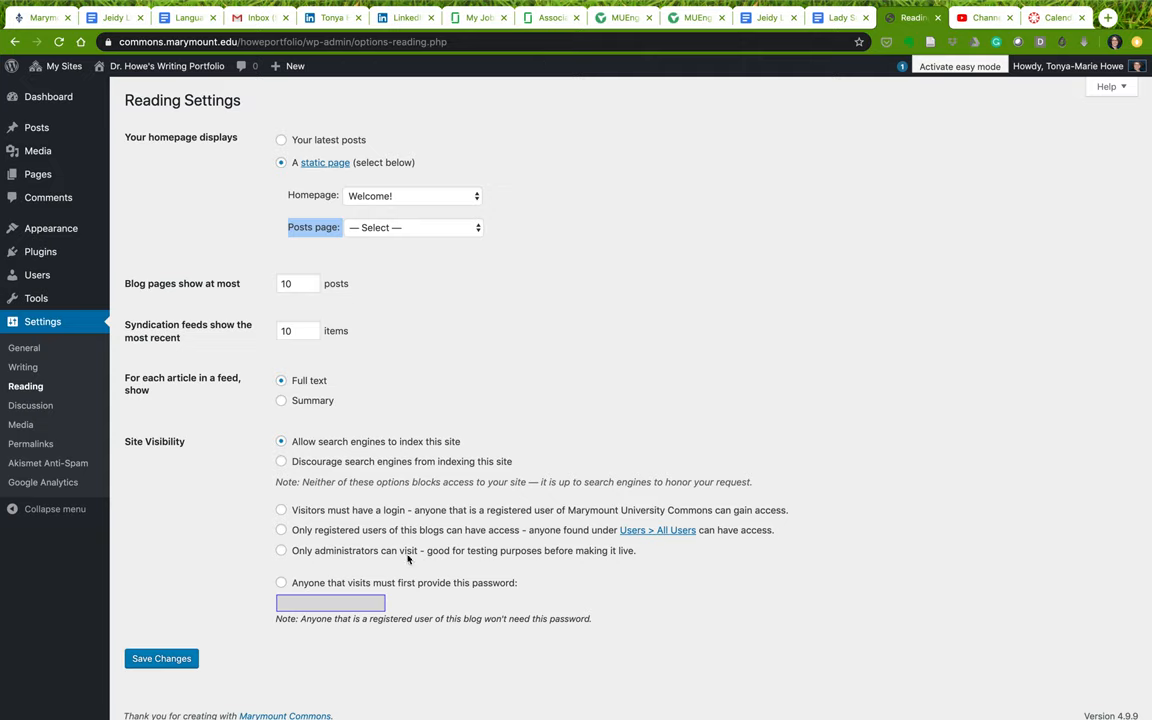
pyautogui.moveTo(232, 528)
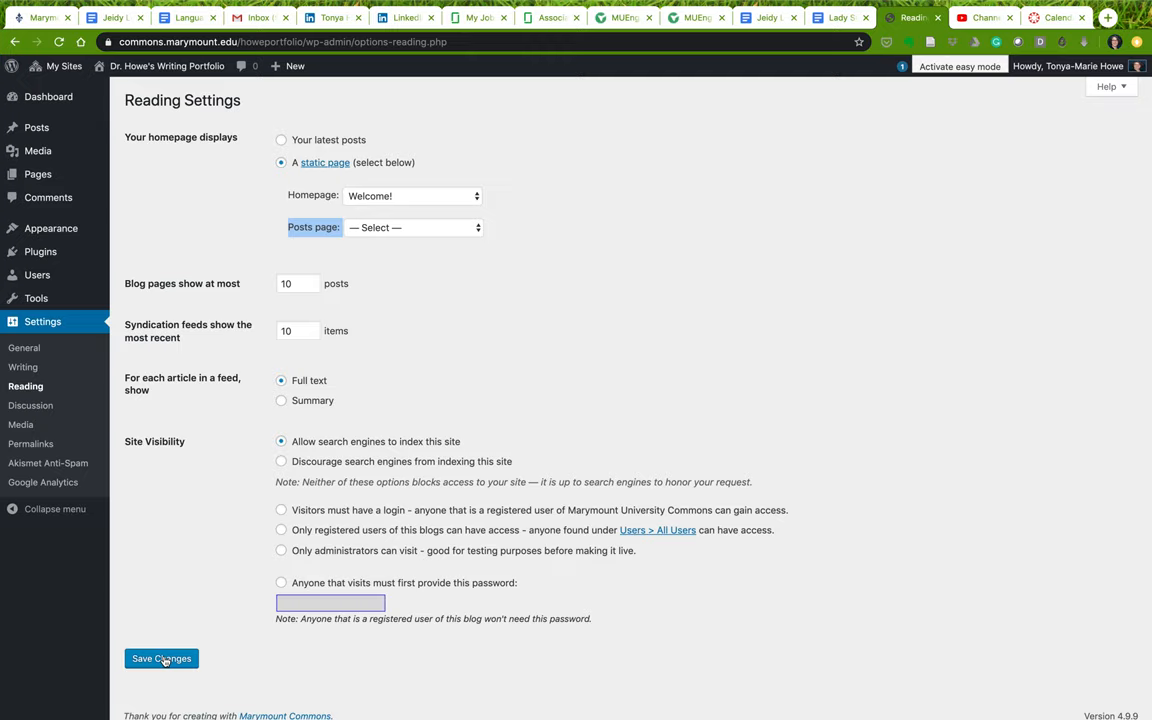
pyautogui.click(161, 658)
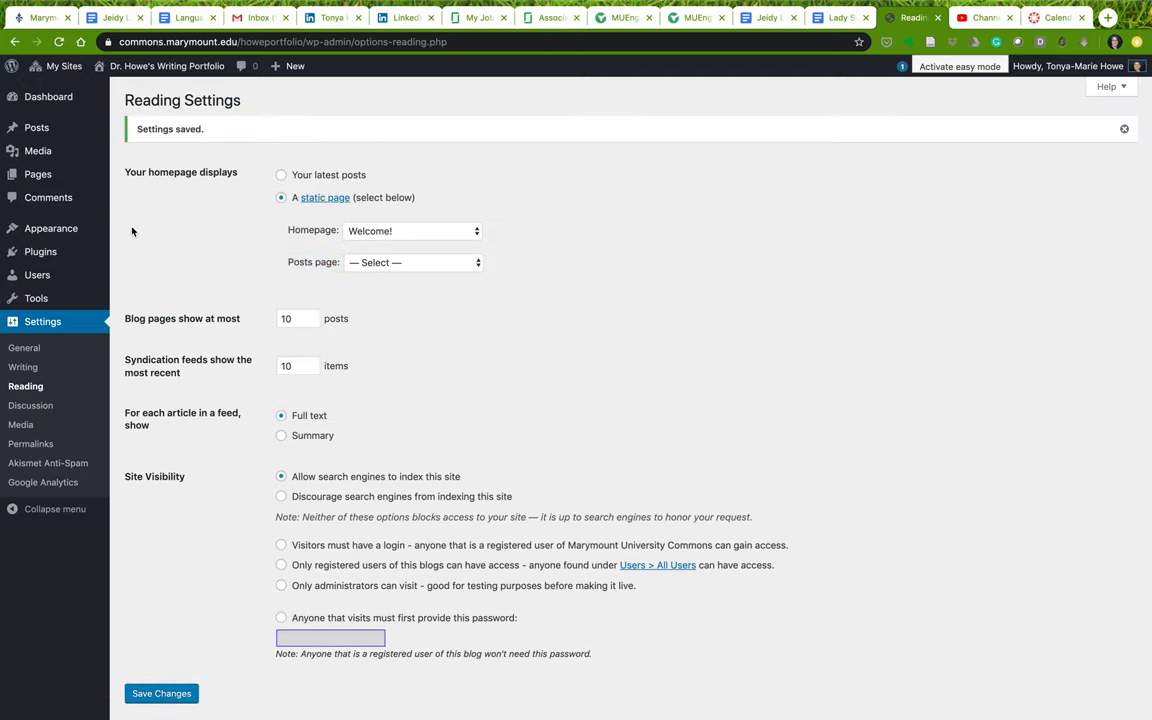
pyautogui.click(167, 66)
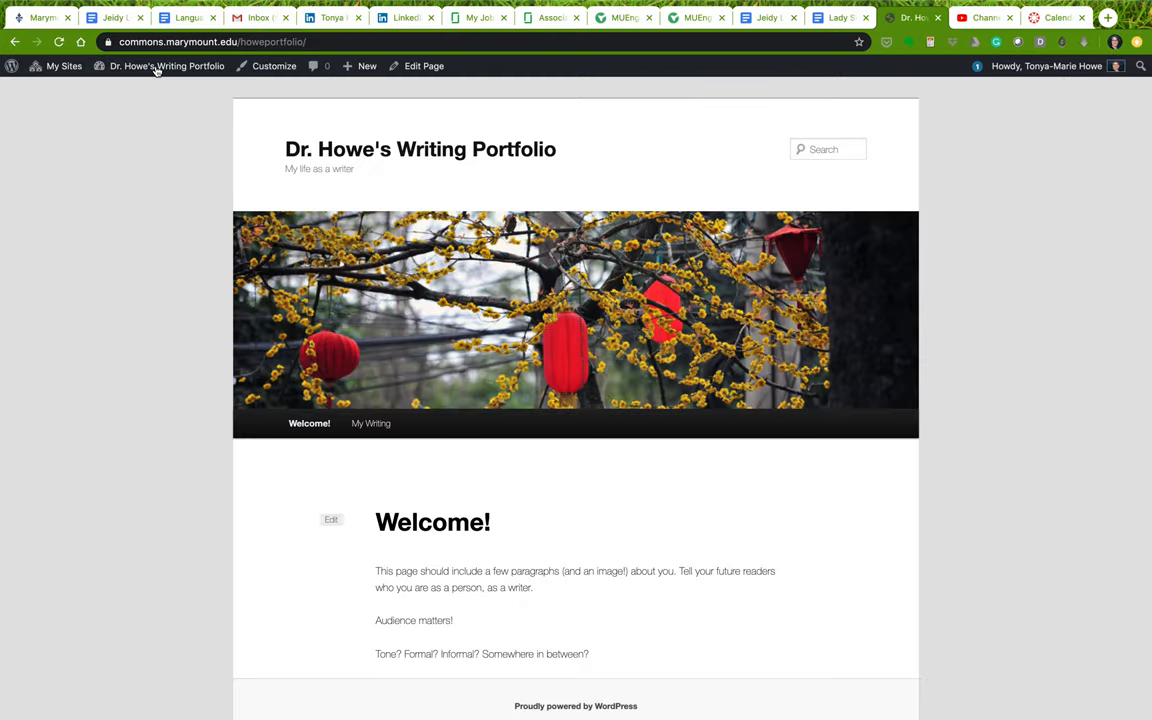
pyautogui.moveTo(465, 672)
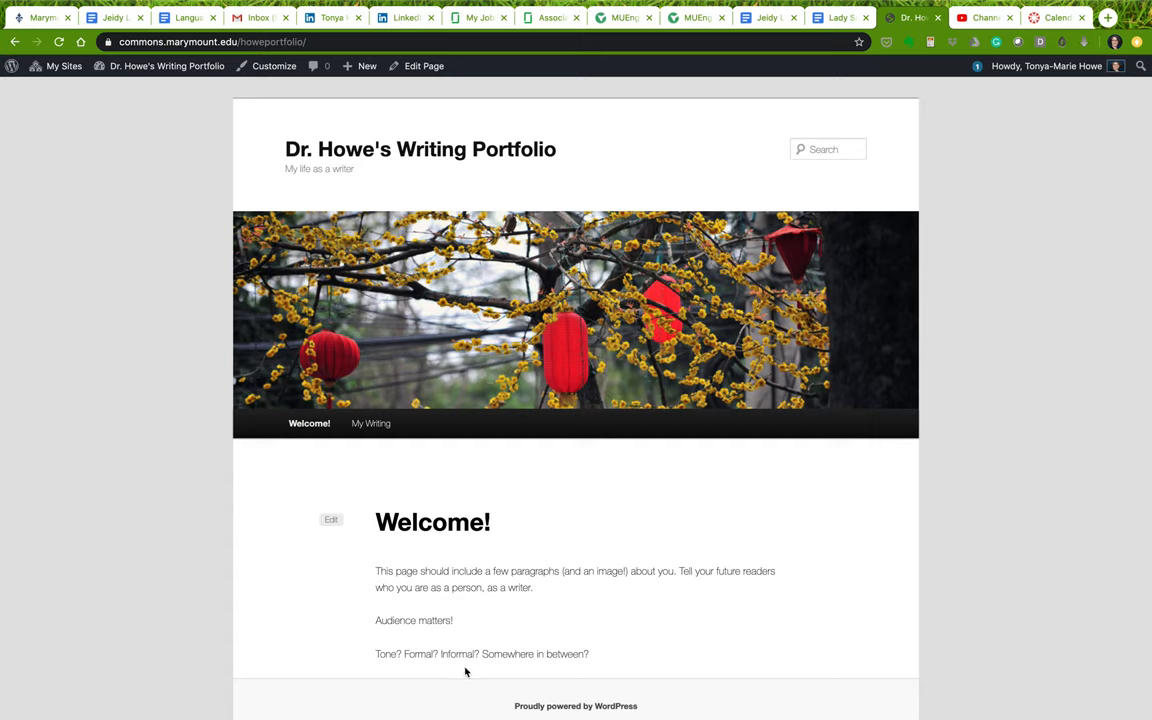
pyautogui.moveTo(604, 654)
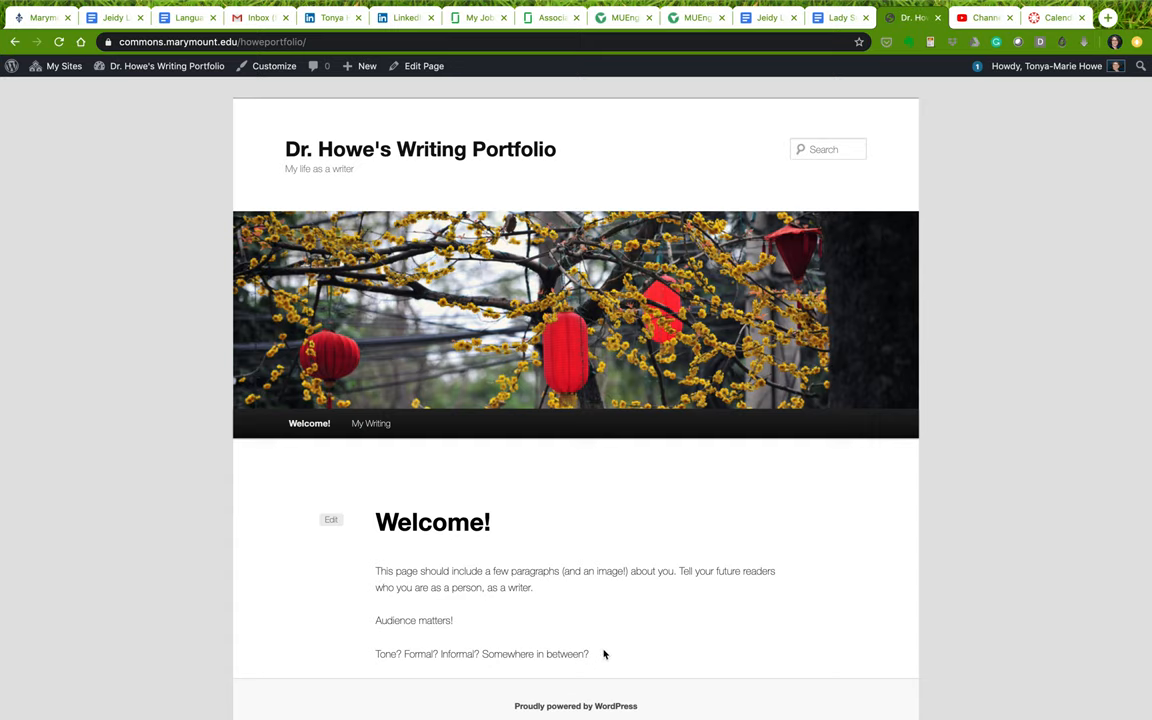
pyautogui.moveTo(309, 423)
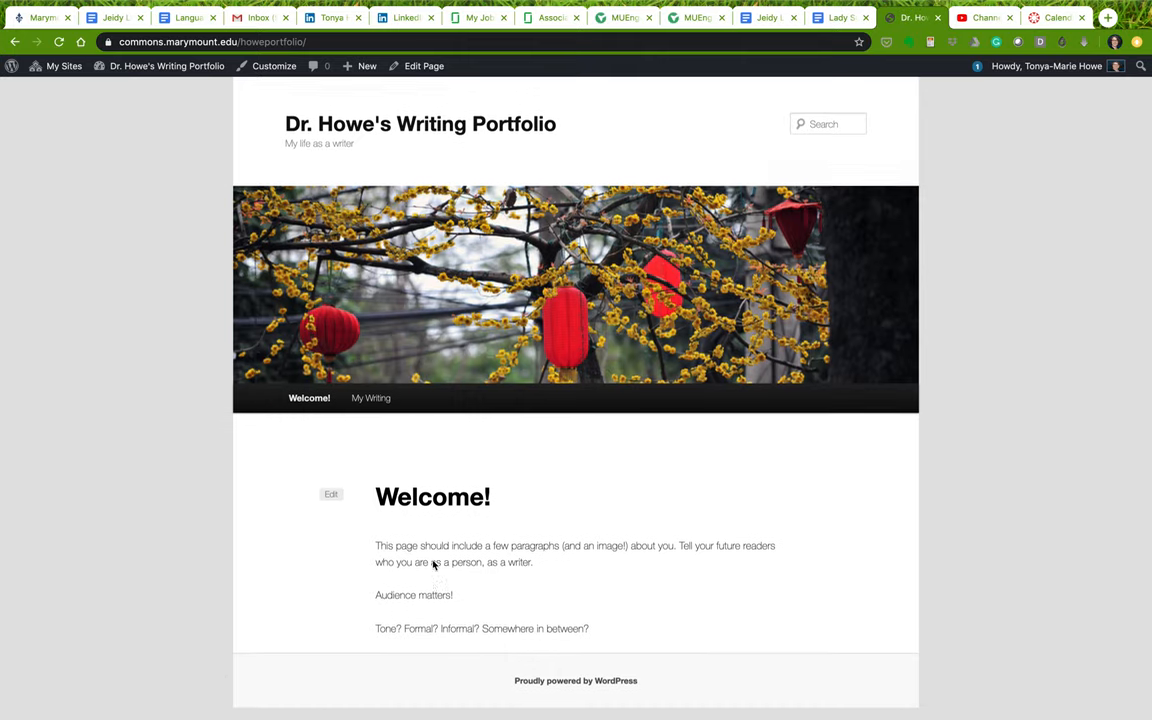
pyautogui.scroll(-3)
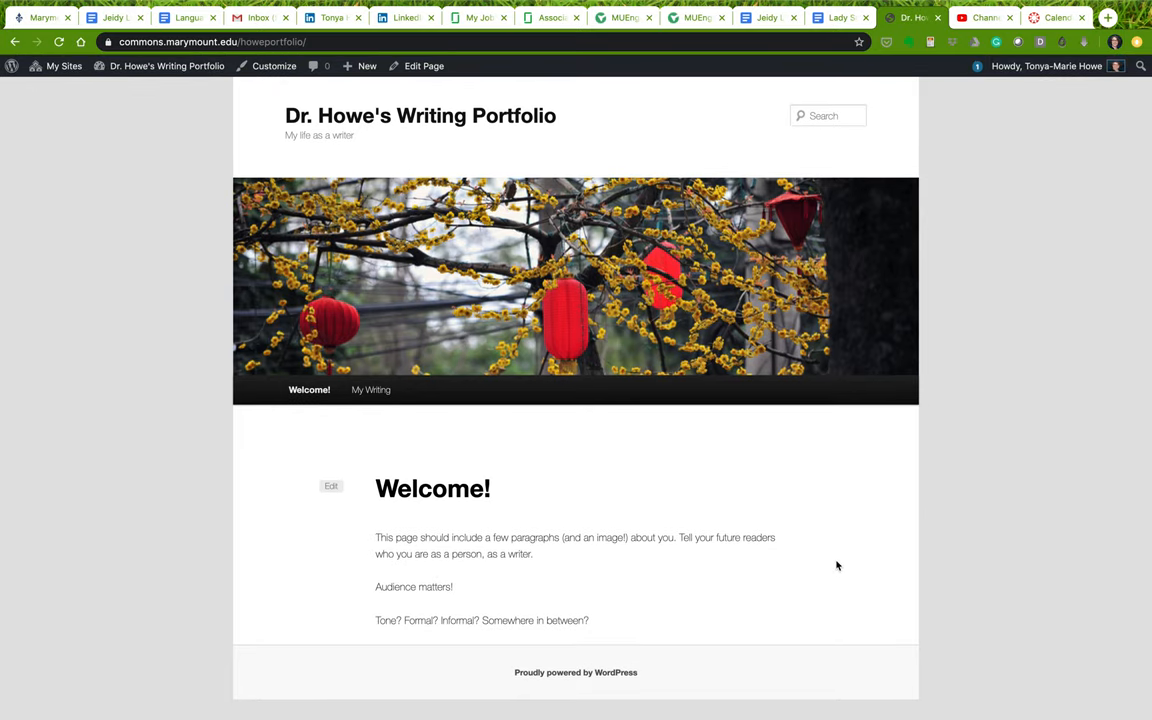
pyautogui.moveTo(786, 365)
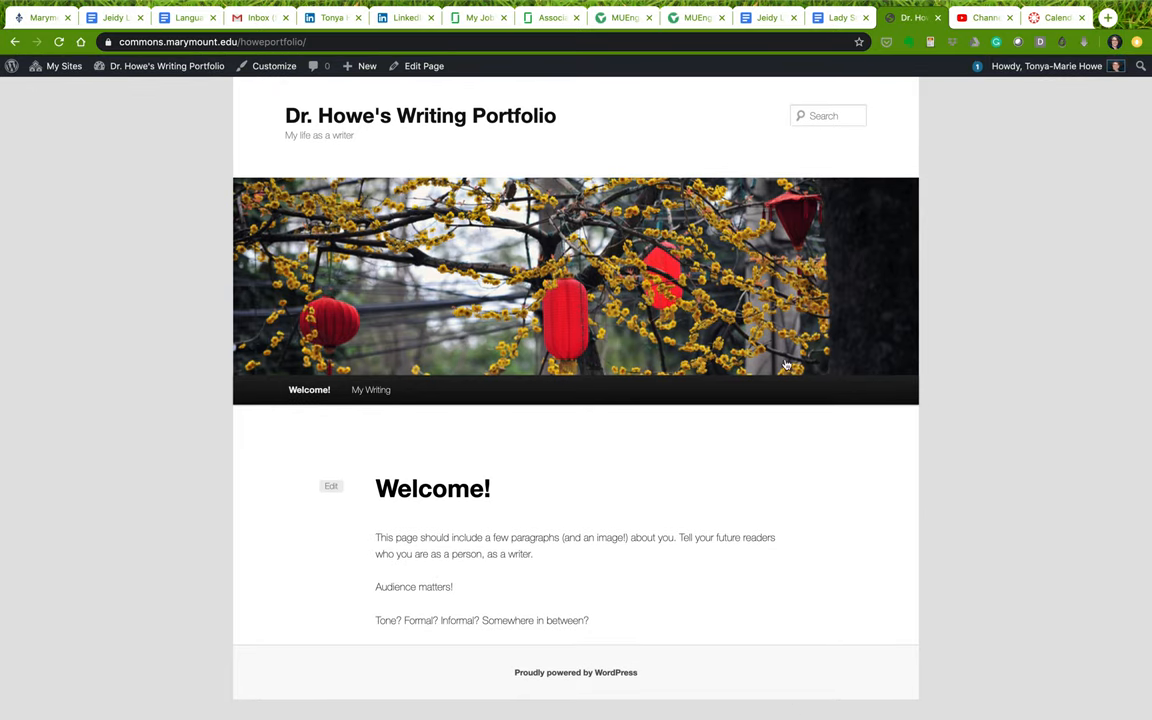
pyautogui.moveTo(786, 598)
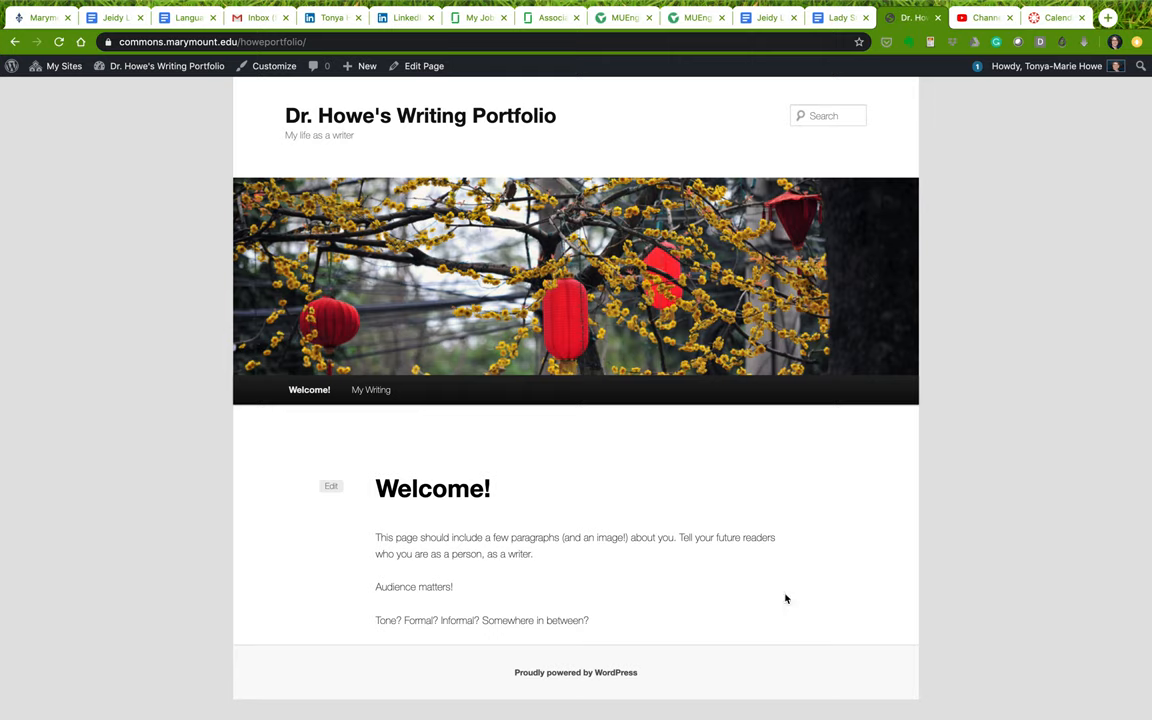
pyautogui.moveTo(756, 603)
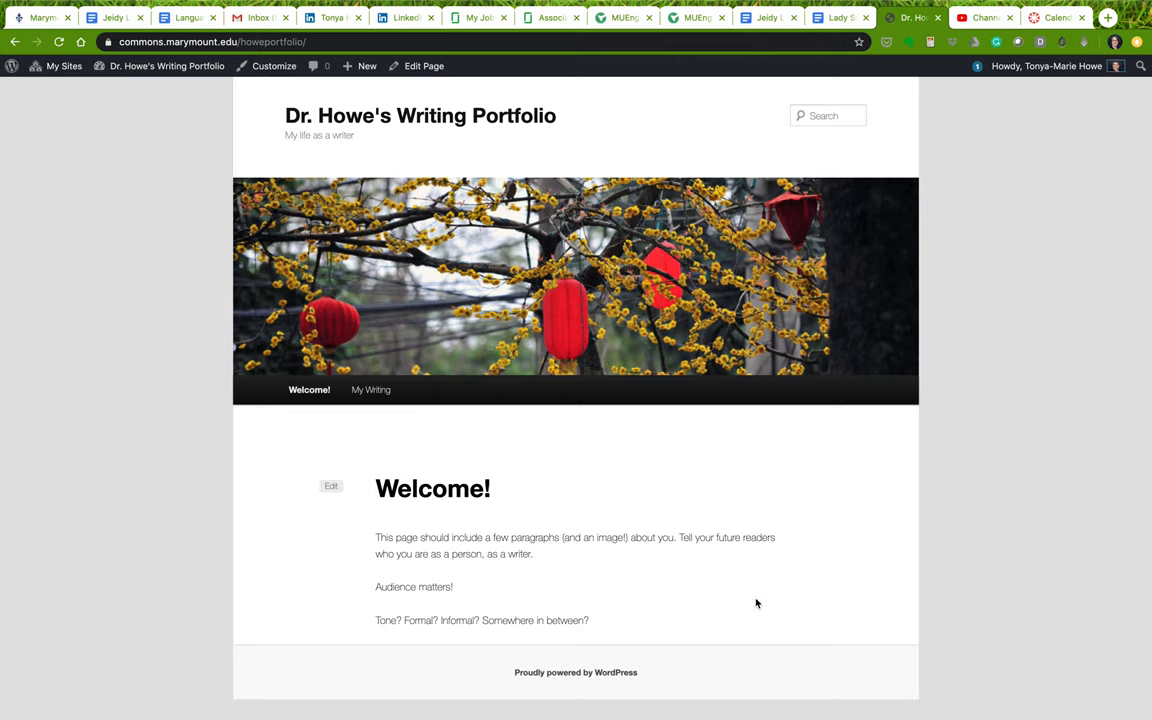
pyautogui.moveTo(448, 444)
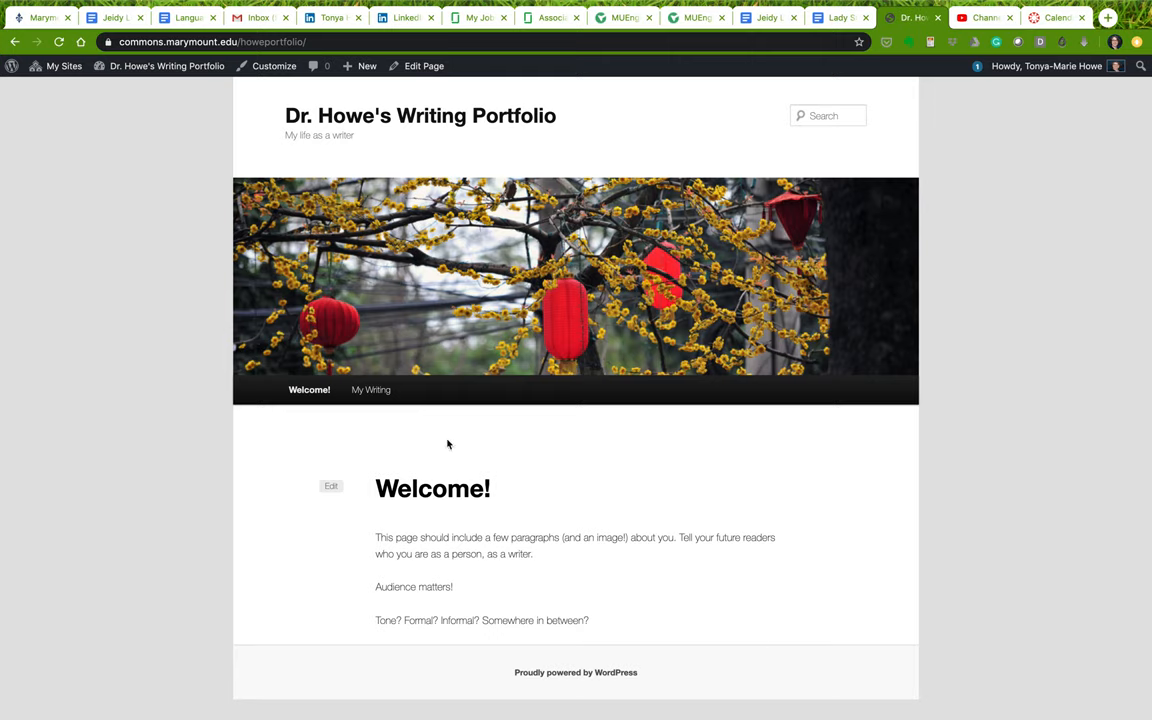